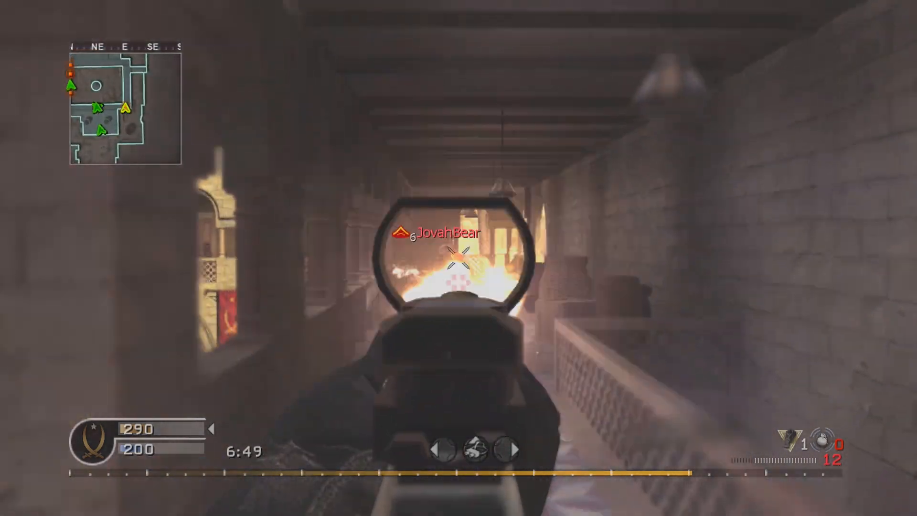
- Zoom the 'The Simp Test Is Here' thread page to 150% with Ctrl+
{"action": "left_click", "coordinate": [458, 263]}
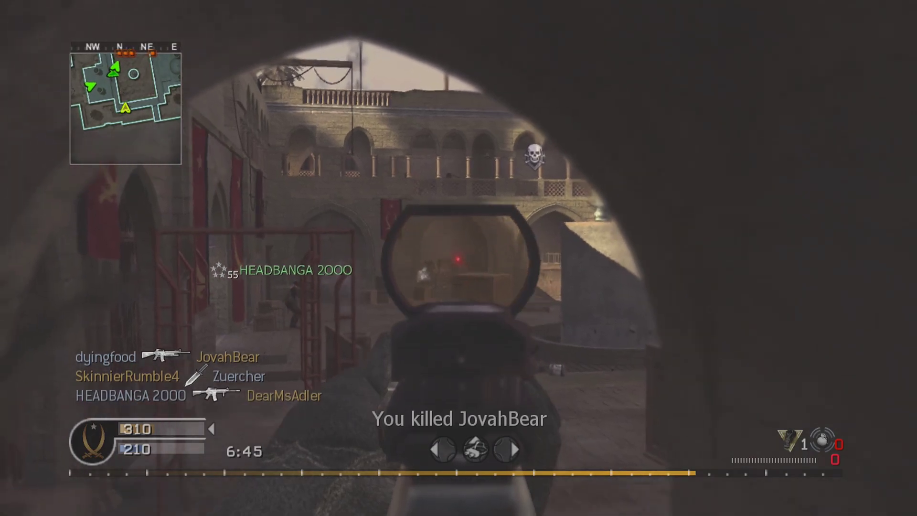
{"action": "left_click", "coordinate": [459, 258]}
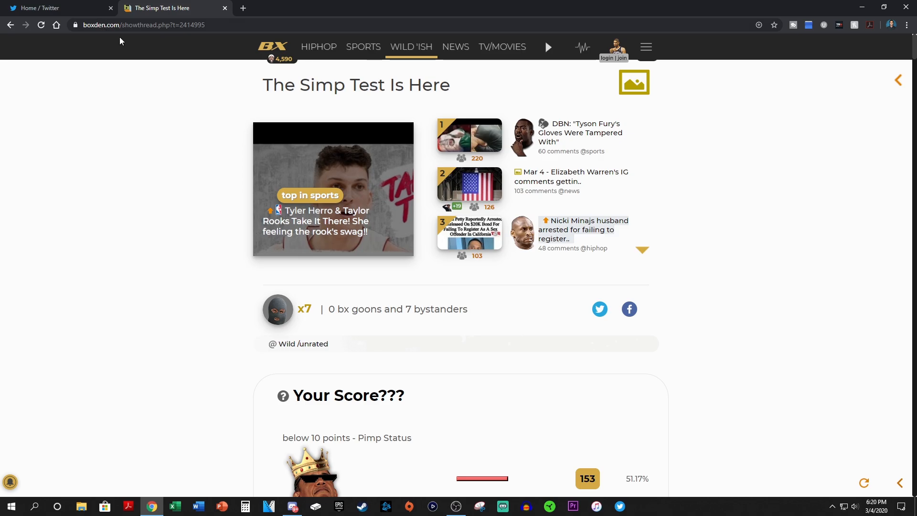
{"action": "mouse_move", "coordinate": [216, 206]}
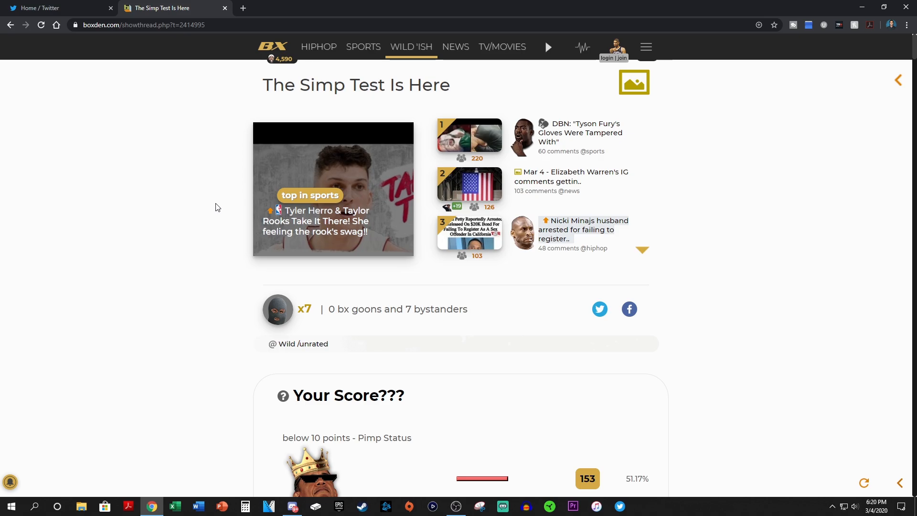
{"action": "key", "text": "ctrl+plus"}
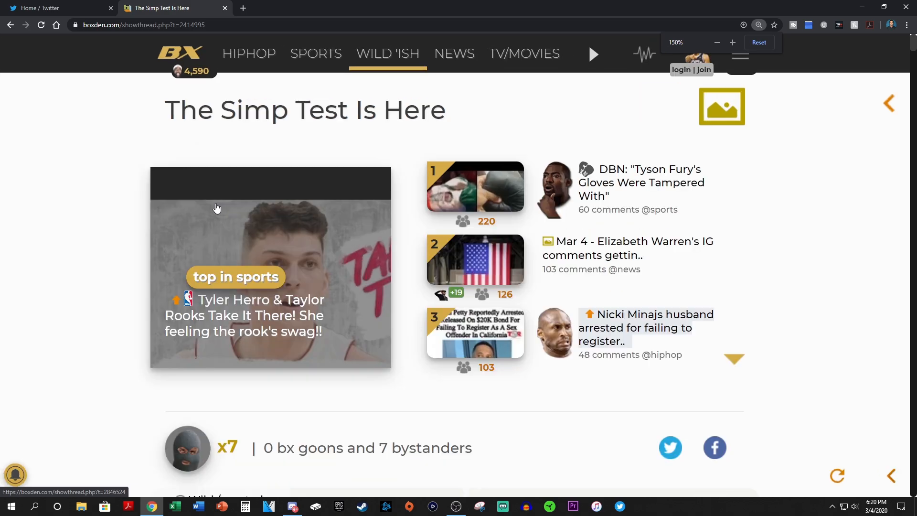
- Scroll down through the 'Your Score???' poll and its score tiers (299 voters)
{"action": "scroll", "scroll_direction": "down", "scroll_amount": 3}
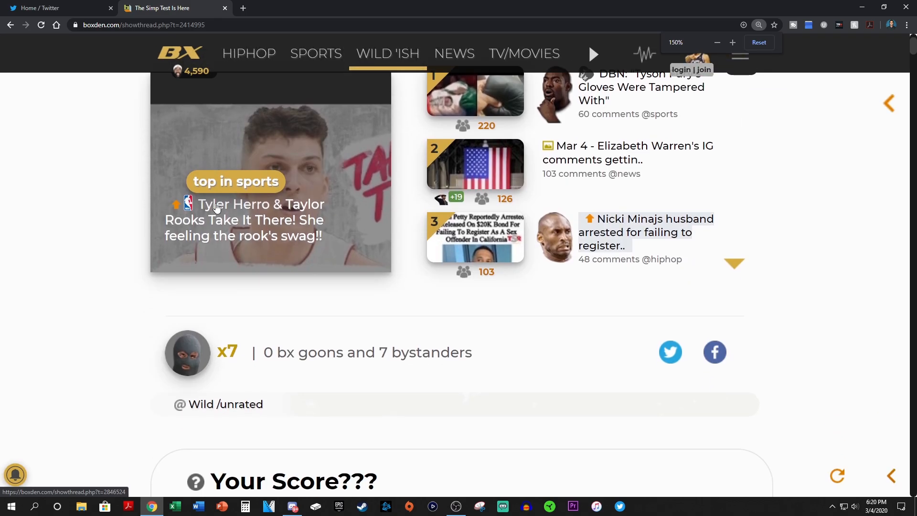
{"action": "scroll", "scroll_direction": "down", "scroll_amount": 3}
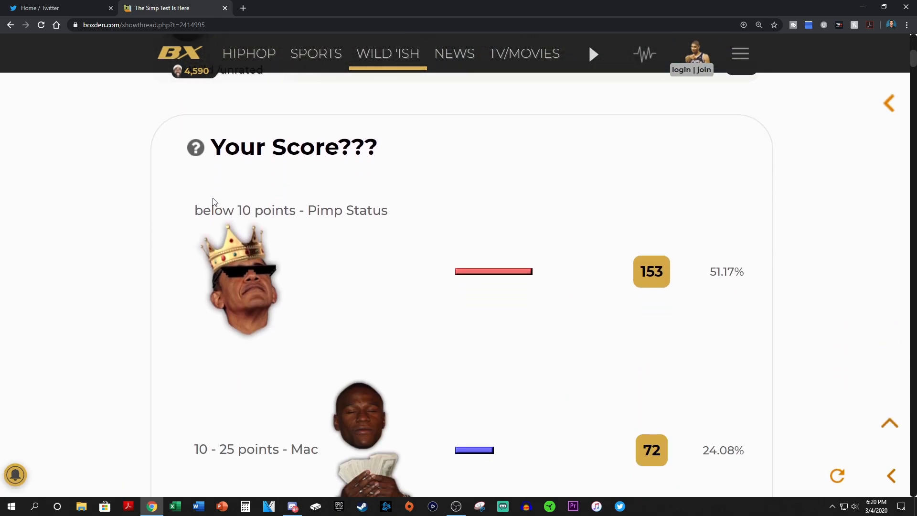
{"action": "scroll", "scroll_direction": "down", "scroll_amount": 3}
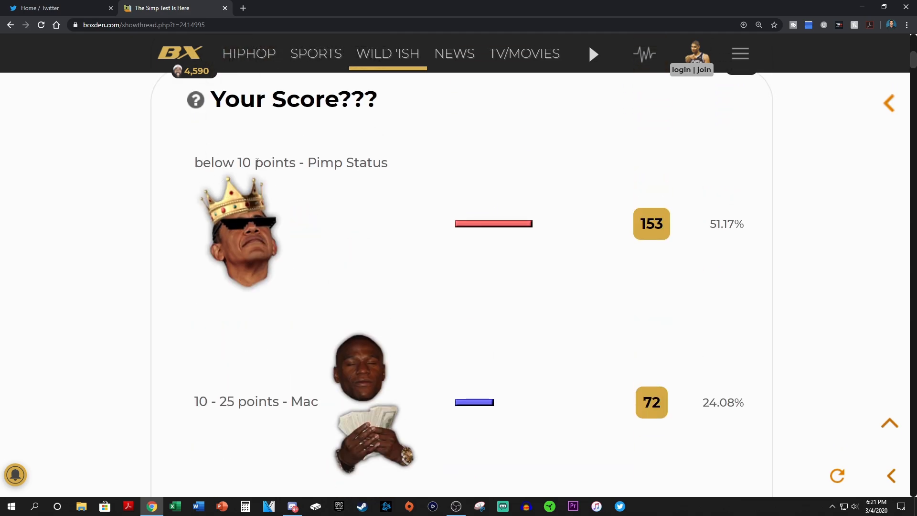
{"action": "scroll", "scroll_direction": "down", "scroll_amount": 3}
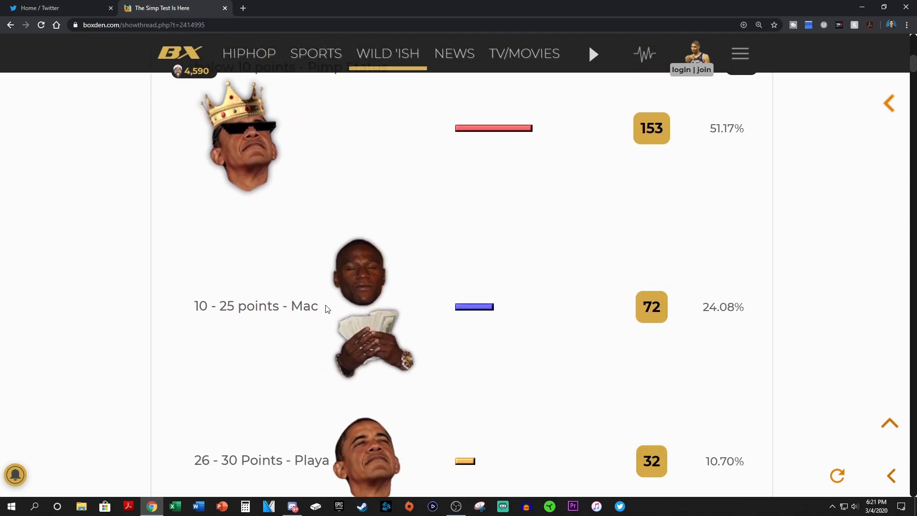
{"action": "scroll", "scroll_direction": "down", "scroll_amount": 3}
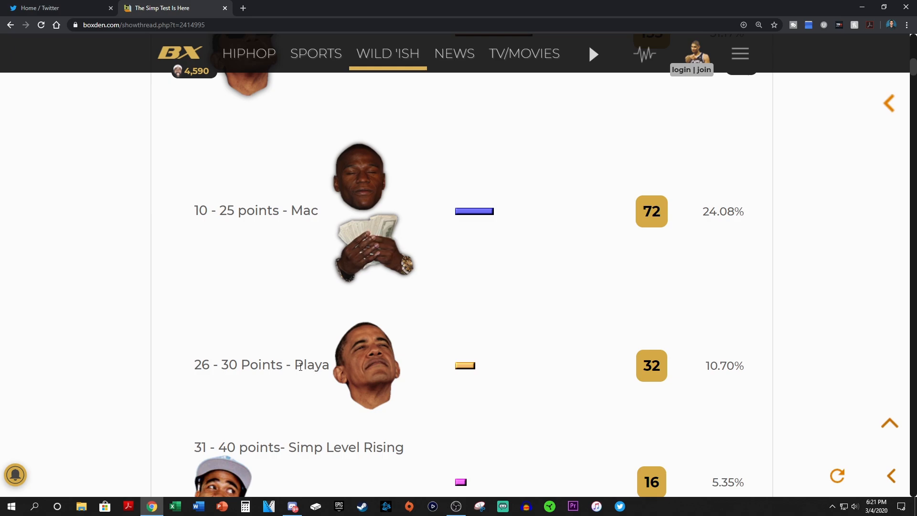
{"action": "scroll", "scroll_direction": "down", "scroll_amount": 3}
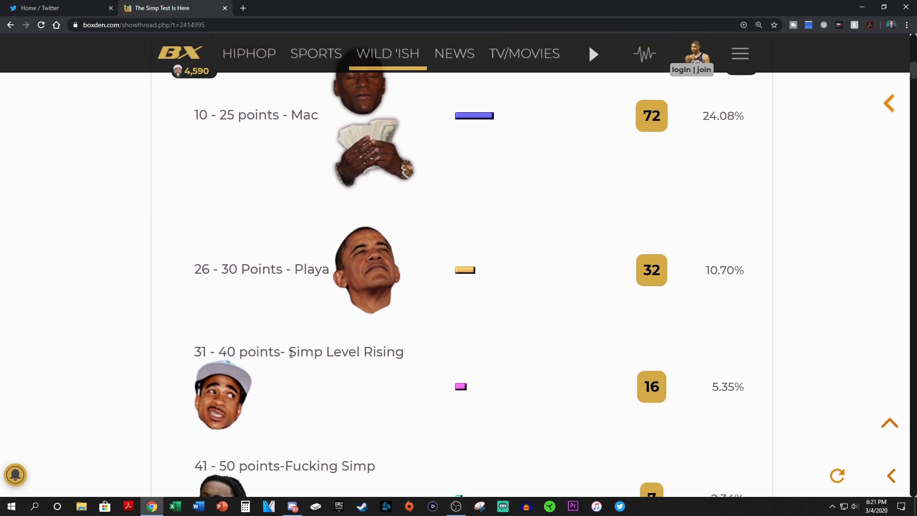
{"action": "scroll", "scroll_direction": "down", "scroll_amount": 3}
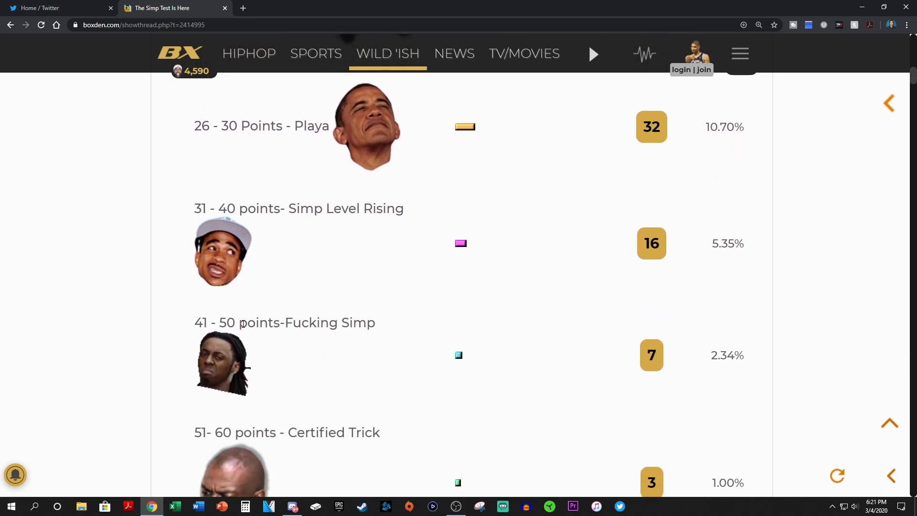
{"action": "scroll", "scroll_direction": "down", "scroll_amount": 3}
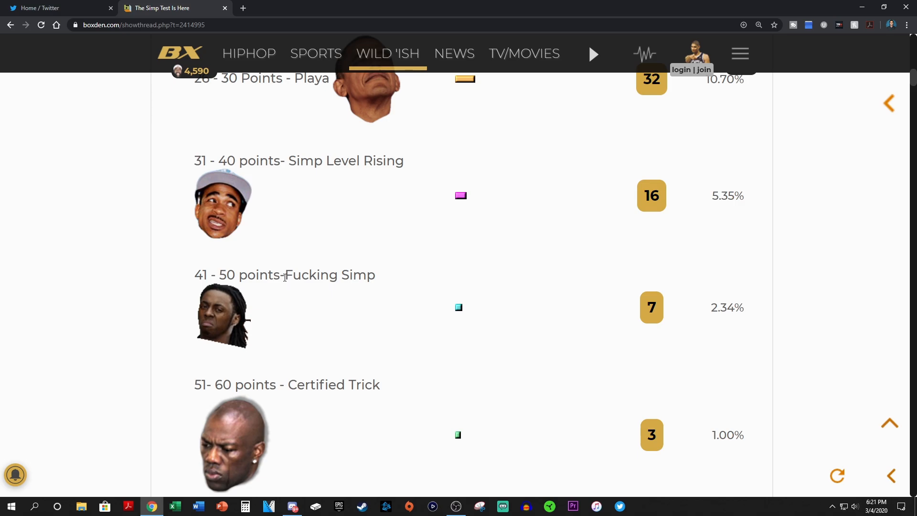
- Continue down to the first point-scoring questions under 'Get Your Calculators out'
{"action": "scroll", "scroll_direction": "down", "scroll_amount": 3}
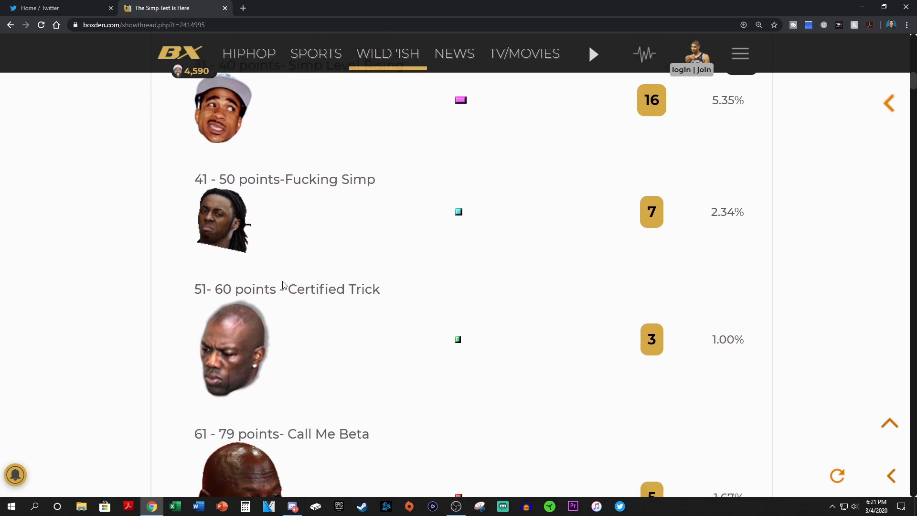
{"action": "scroll", "scroll_direction": "down", "scroll_amount": 3}
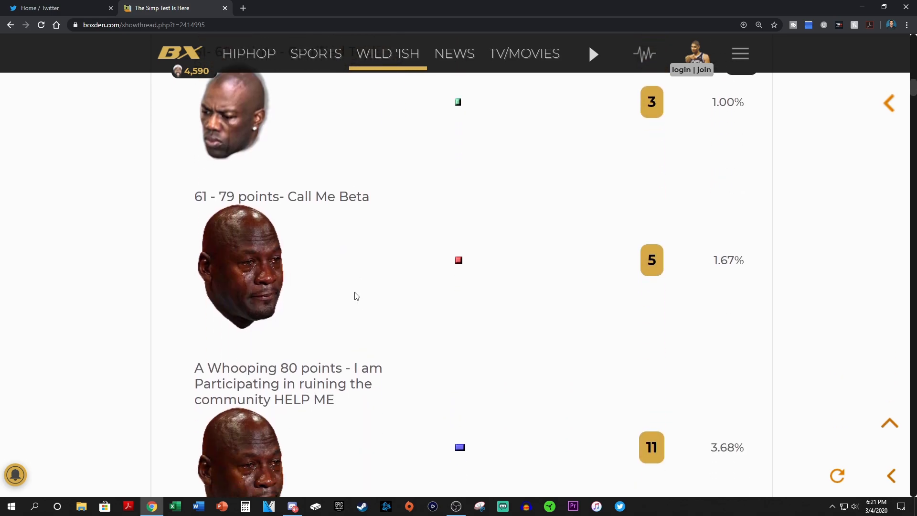
{"action": "scroll", "scroll_direction": "down", "scroll_amount": 3}
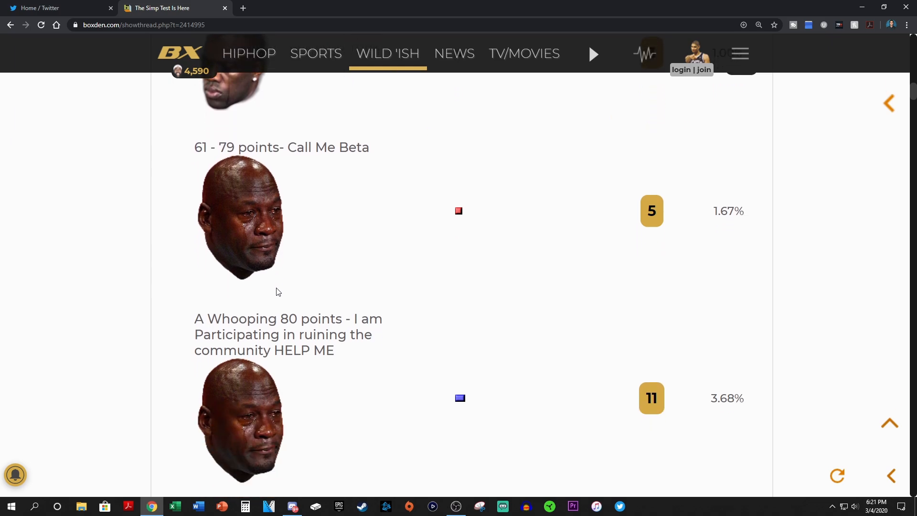
{"action": "mouse_move", "coordinate": [276, 367]}
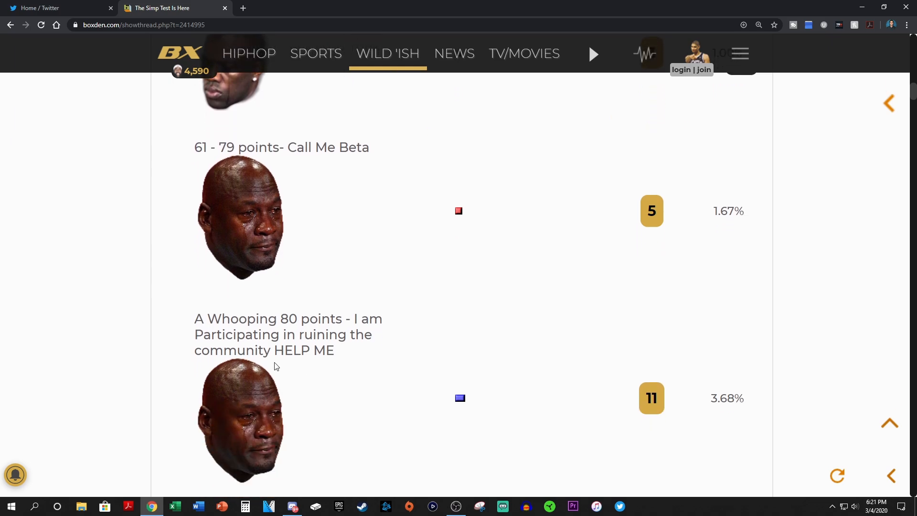
{"action": "scroll", "scroll_direction": "down", "scroll_amount": 3}
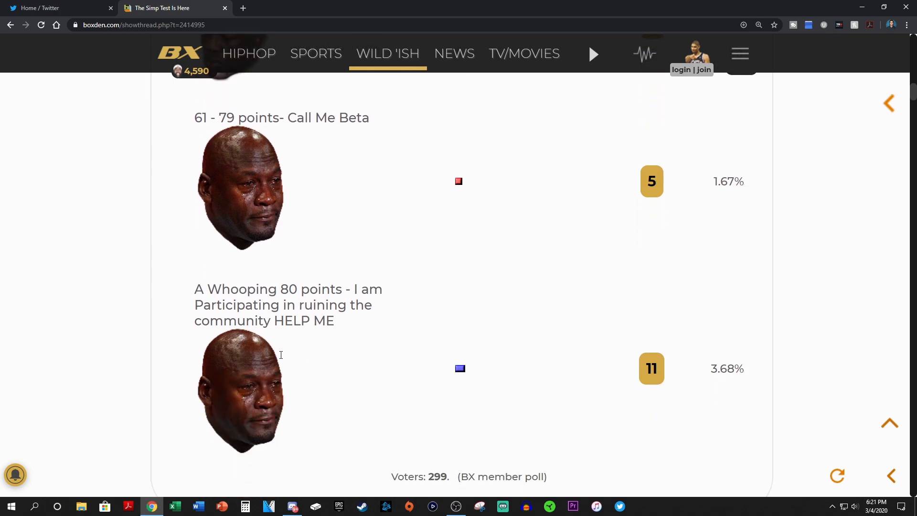
{"action": "scroll", "scroll_direction": "down", "scroll_amount": 3}
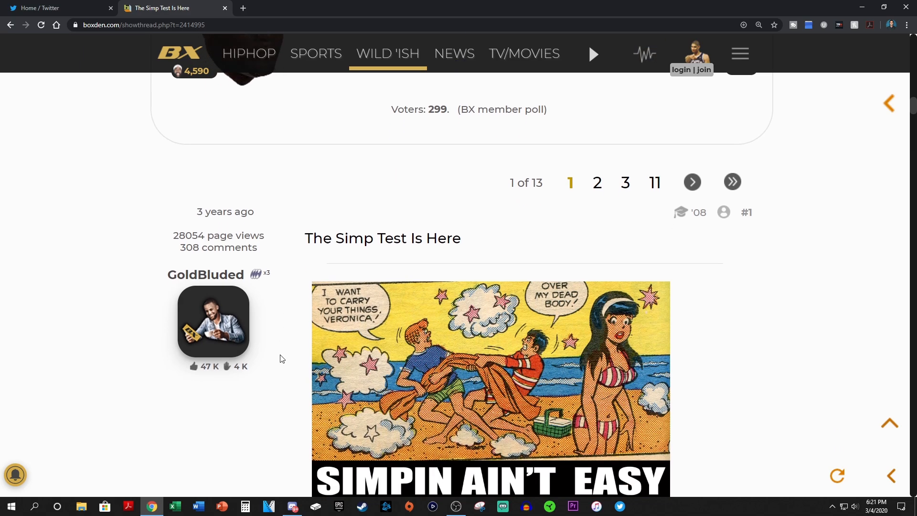
{"action": "scroll", "scroll_direction": "down", "scroll_amount": 3}
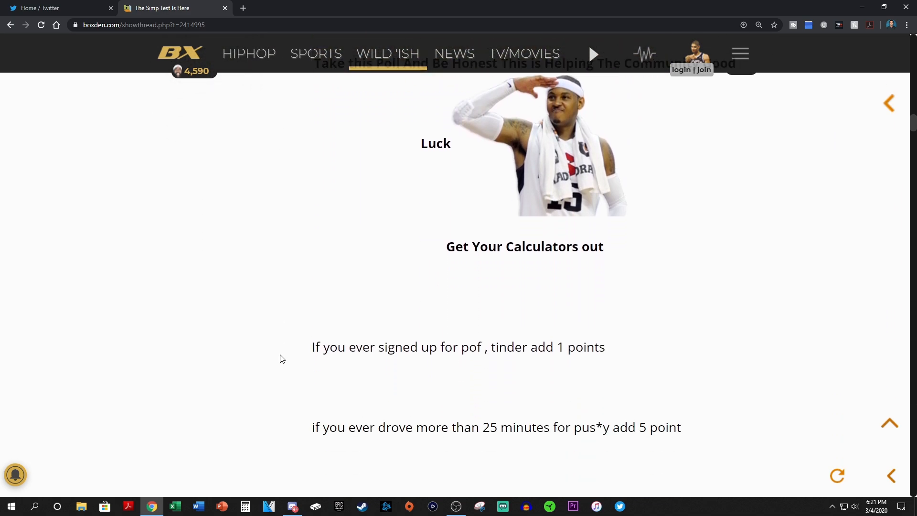
{"action": "scroll", "scroll_direction": "down", "scroll_amount": 3}
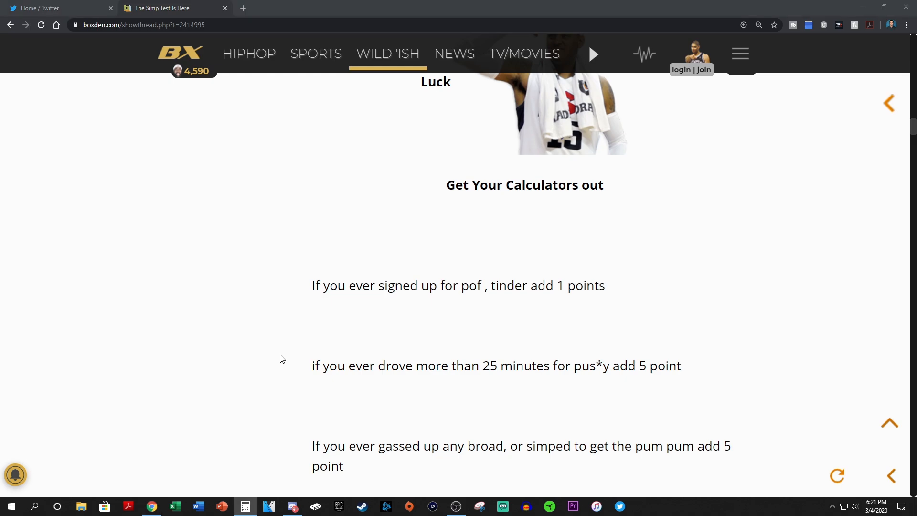
- Launch Windows Calculator and total 1 + 5 for a running score of 6
{"action": "left_click", "coordinate": [244, 507]}
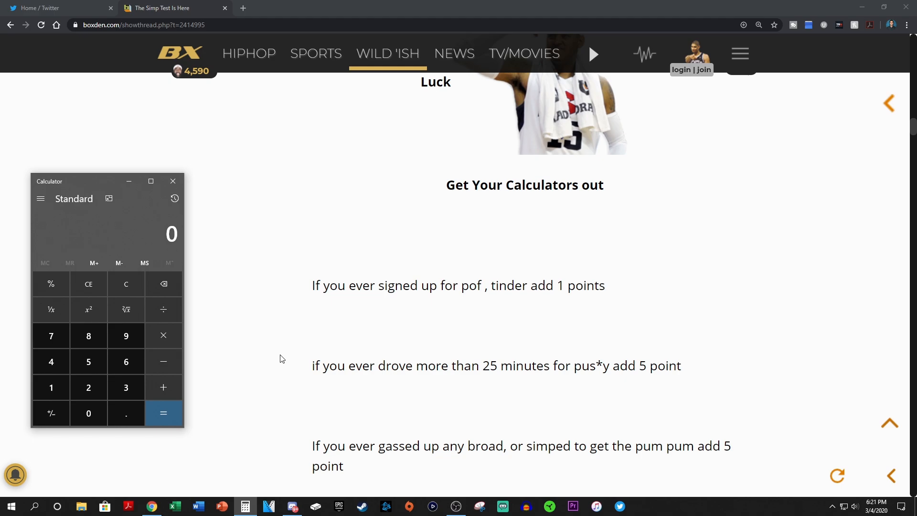
{"action": "mouse_move", "coordinate": [418, 298]}
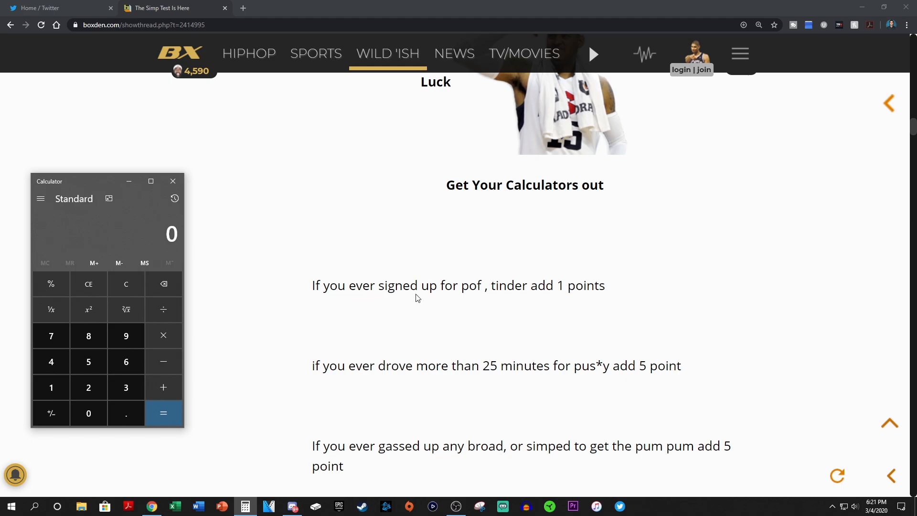
{"action": "mouse_move", "coordinate": [499, 286]}
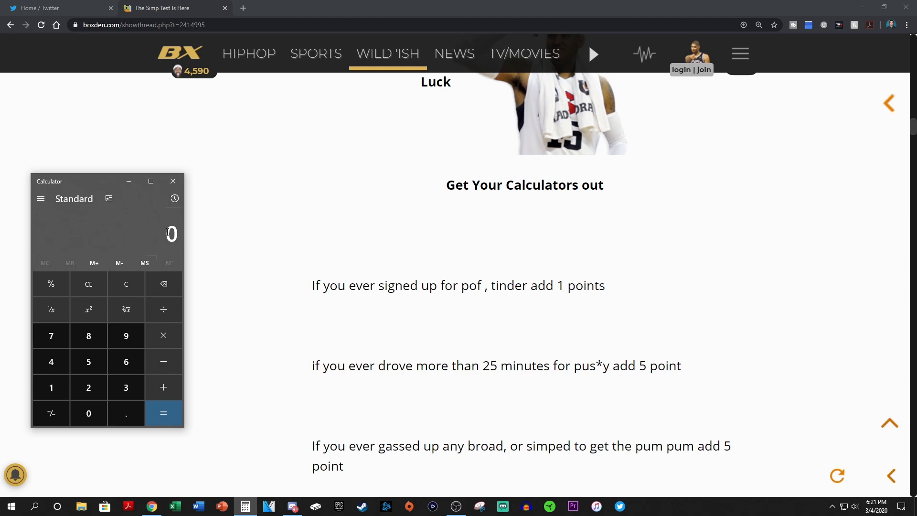
{"action": "left_click", "coordinate": [52, 388]}
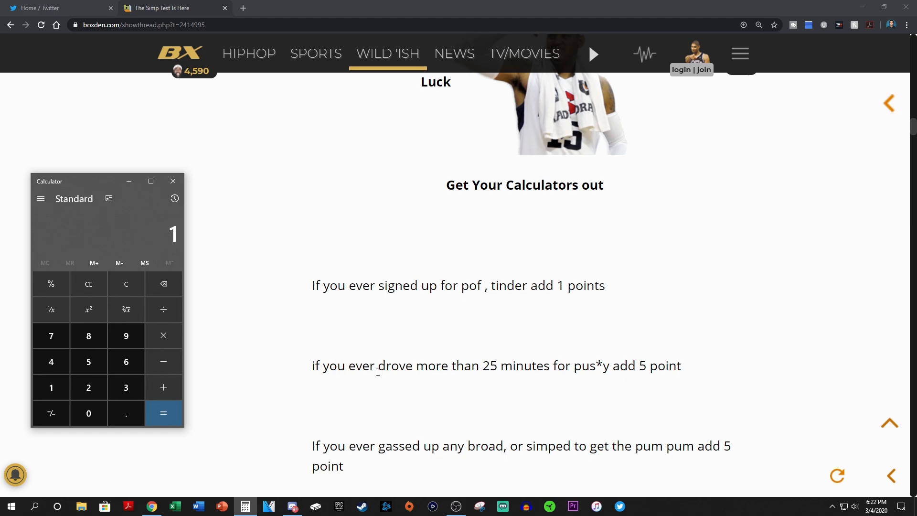
{"action": "mouse_move", "coordinate": [633, 366]}
{"action": "type", "text": "5"}
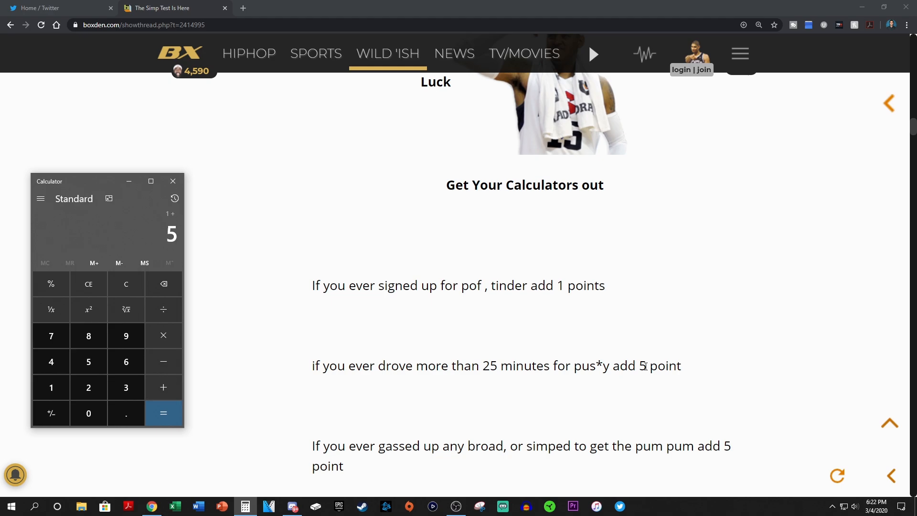
{"action": "left_click", "coordinate": [163, 413]}
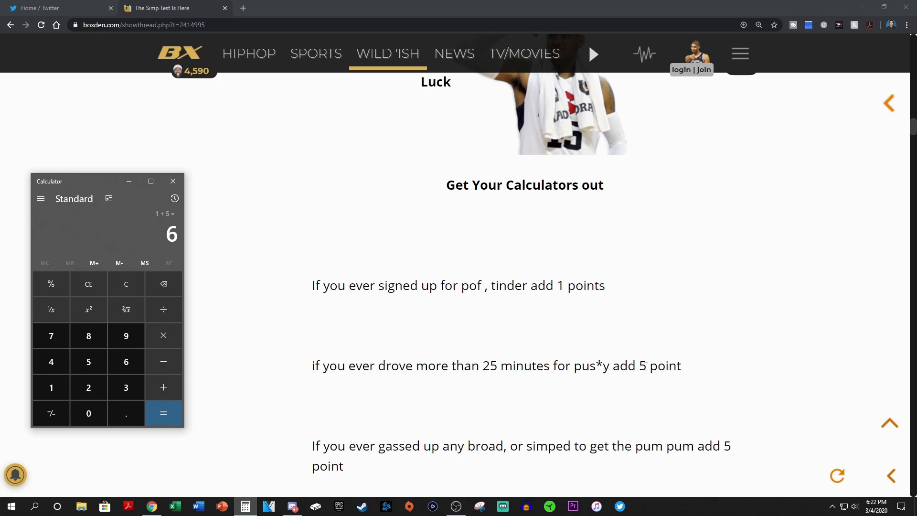
{"action": "scroll", "scroll_direction": "down", "scroll_amount": 3}
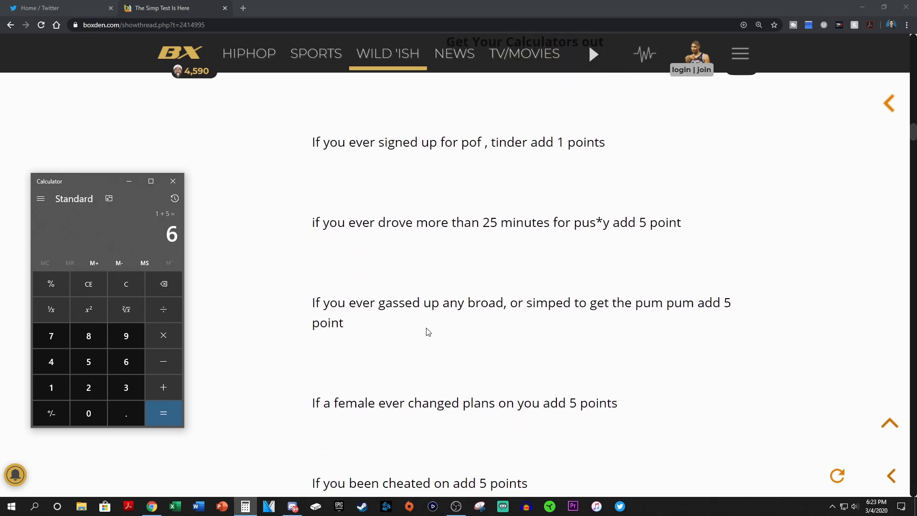
{"action": "mouse_move", "coordinate": [533, 321]}
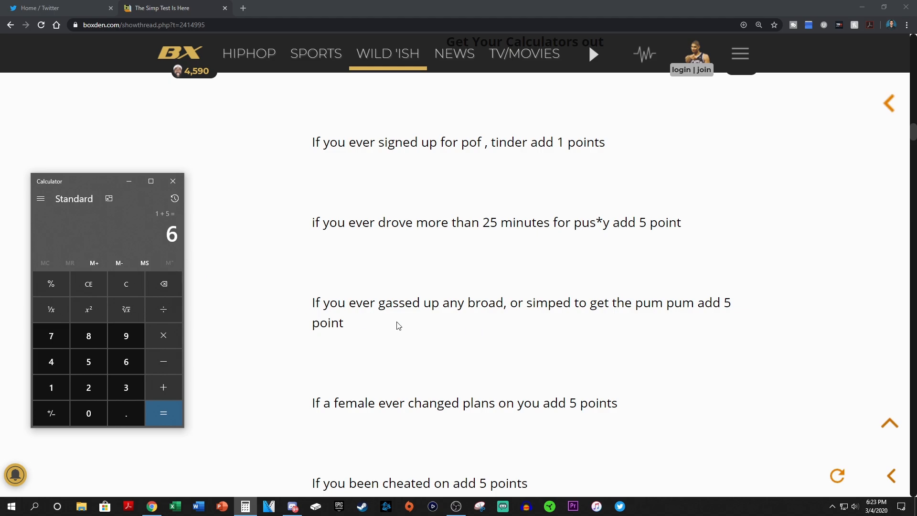
{"action": "mouse_move", "coordinate": [369, 327]}
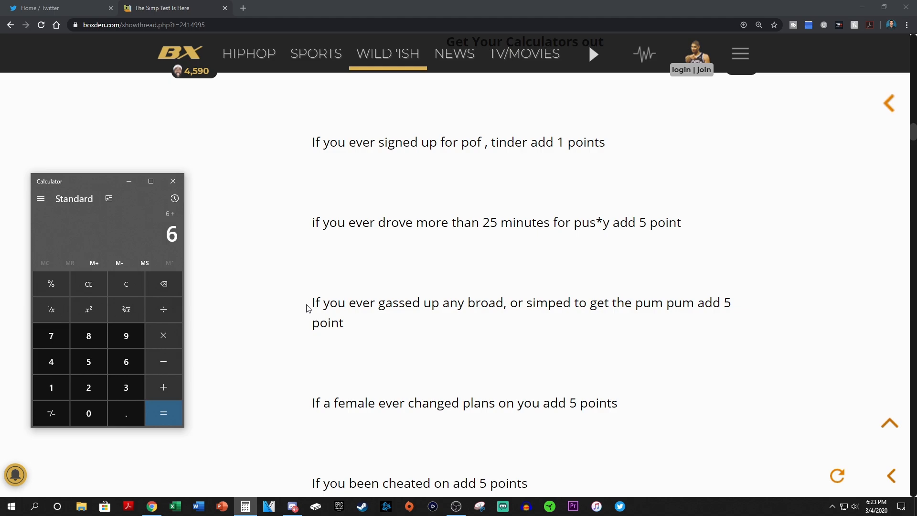
- Add three 5-point items taking the score from 6 to 11, 16 and 21, then start adding another 5
{"action": "left_click", "coordinate": [162, 413]}
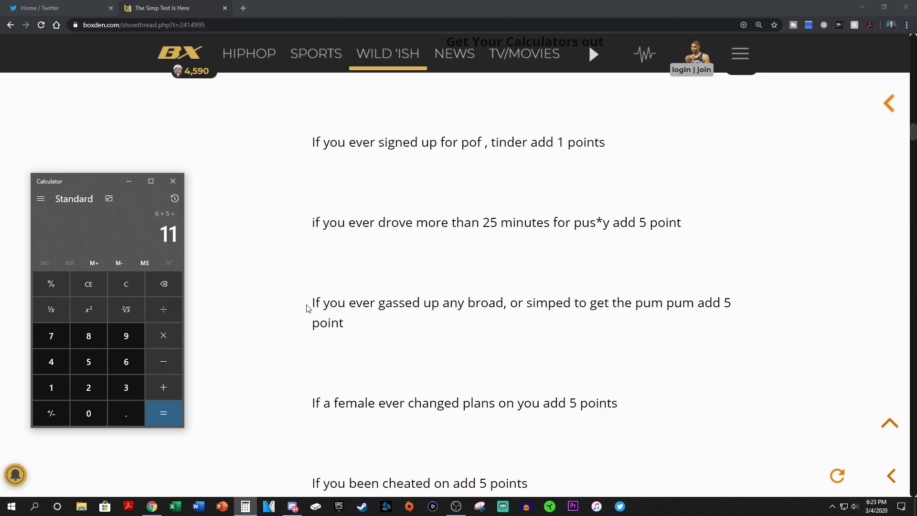
{"action": "scroll", "scroll_direction": "down", "scroll_amount": 3}
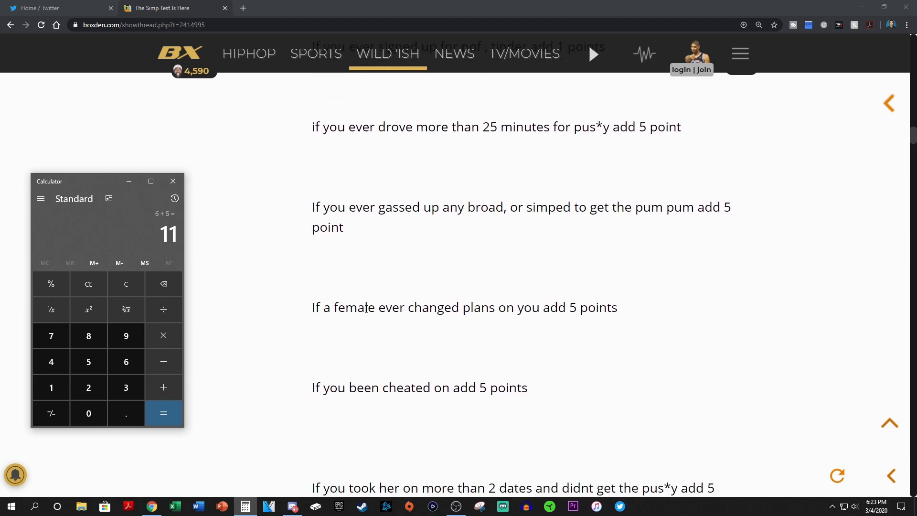
{"action": "scroll", "scroll_direction": "down", "scroll_amount": 3}
{"action": "type", "text": "5"}
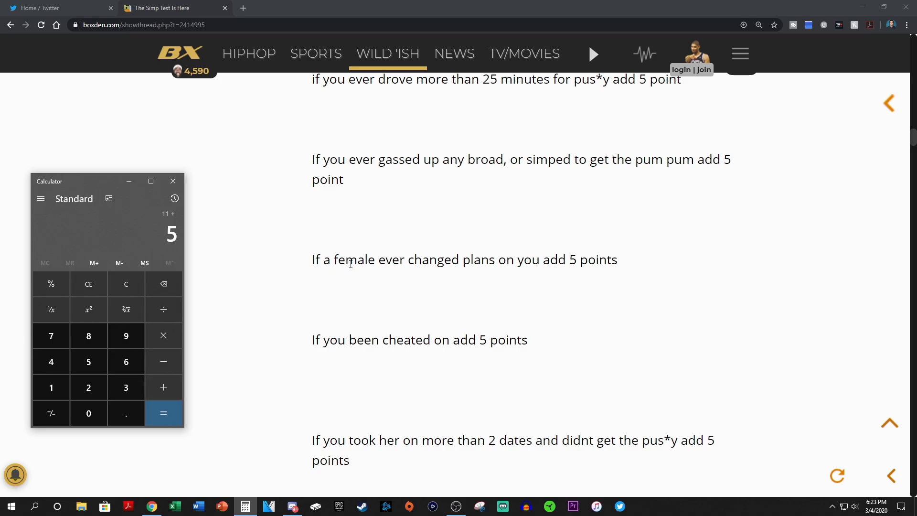
{"action": "left_click", "coordinate": [162, 412]}
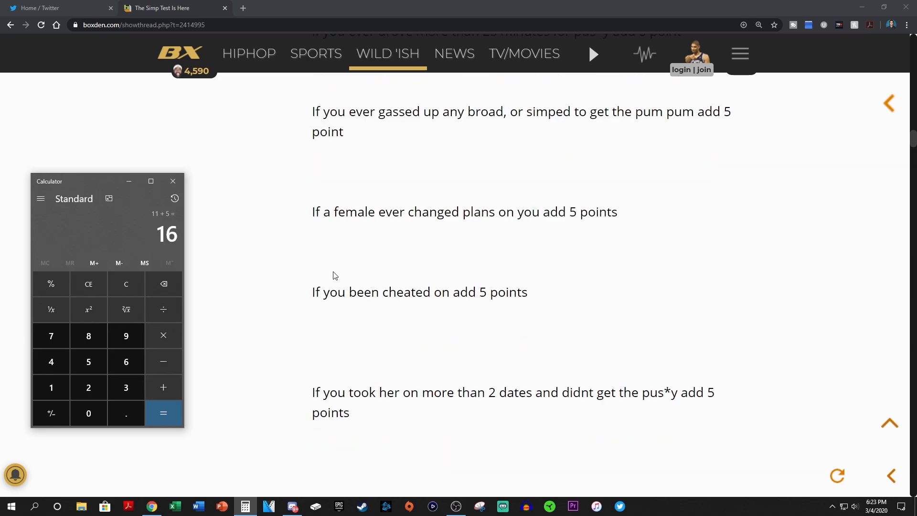
{"action": "left_click", "coordinate": [162, 386]}
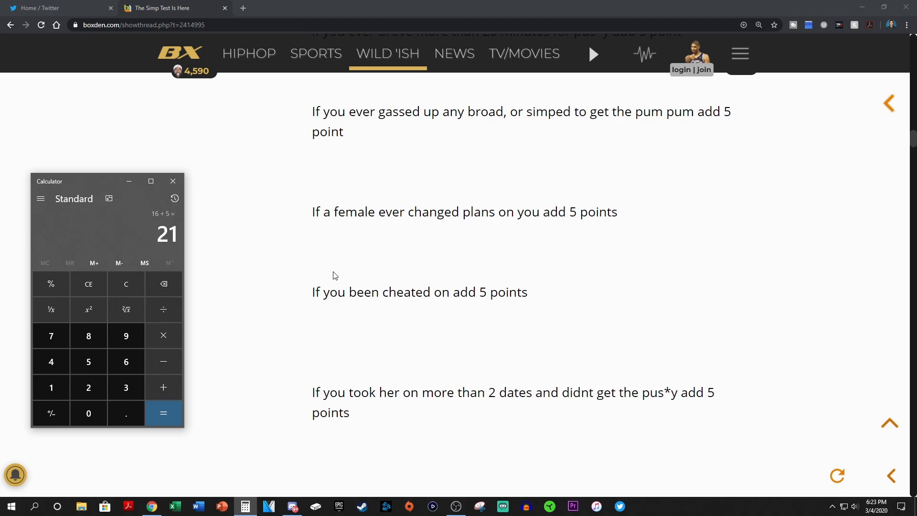
{"action": "scroll", "scroll_direction": "down", "scroll_amount": 3}
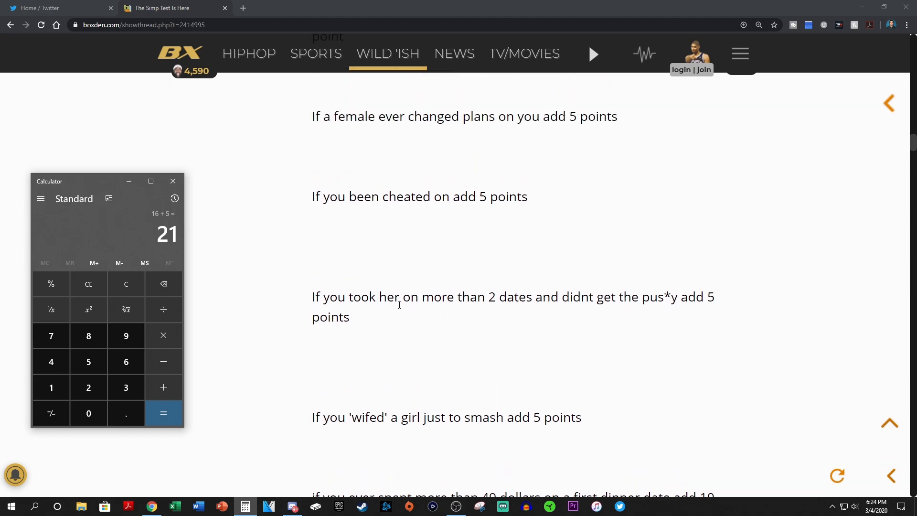
{"action": "mouse_move", "coordinate": [386, 310]}
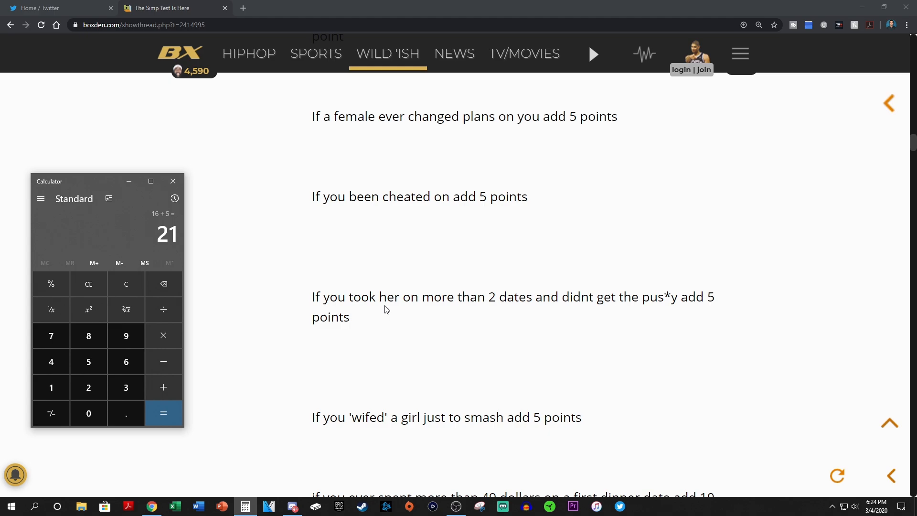
{"action": "scroll", "scroll_direction": "down", "scroll_amount": 3}
{"action": "type", "text": "5"}
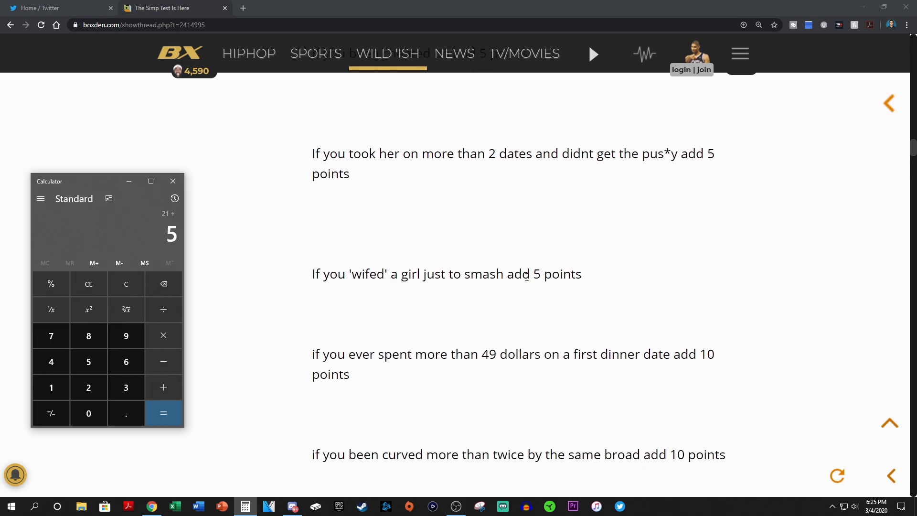
- Add the 5, 10, 10 and 15 point items so the running score climbs 26, 36, 46, 61
{"action": "left_click", "coordinate": [164, 413]}
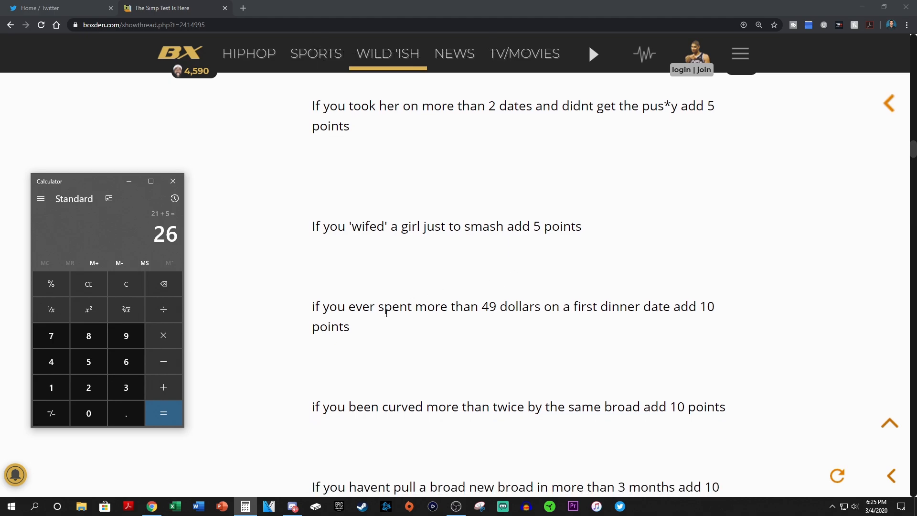
{"action": "mouse_move", "coordinate": [492, 306]}
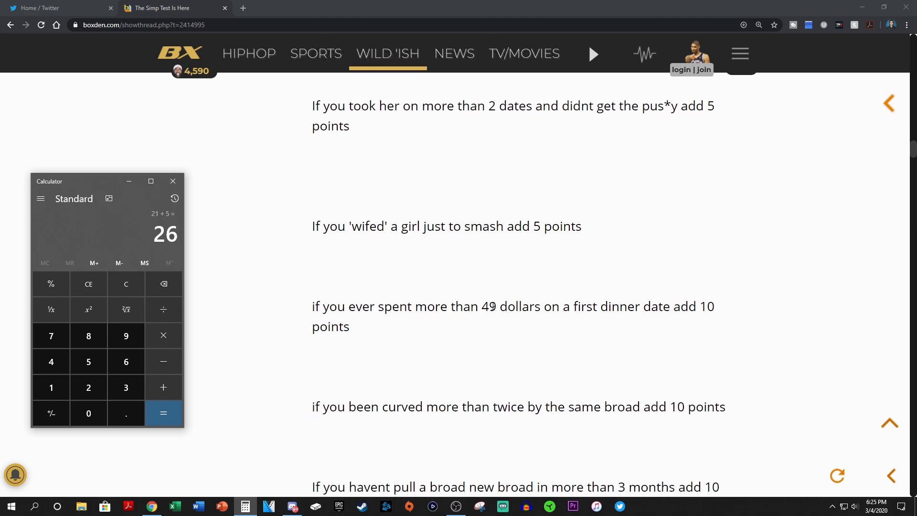
{"action": "mouse_move", "coordinate": [367, 332]}
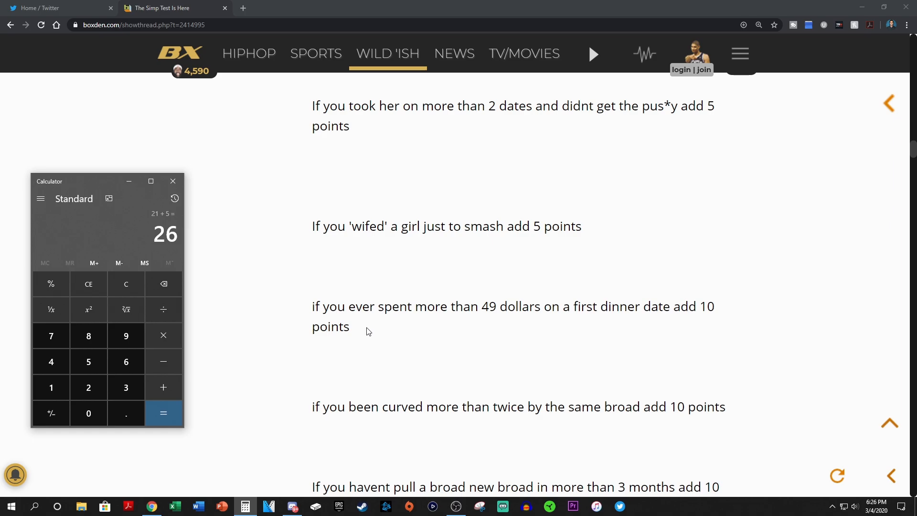
{"action": "scroll", "scroll_direction": "down", "scroll_amount": 3}
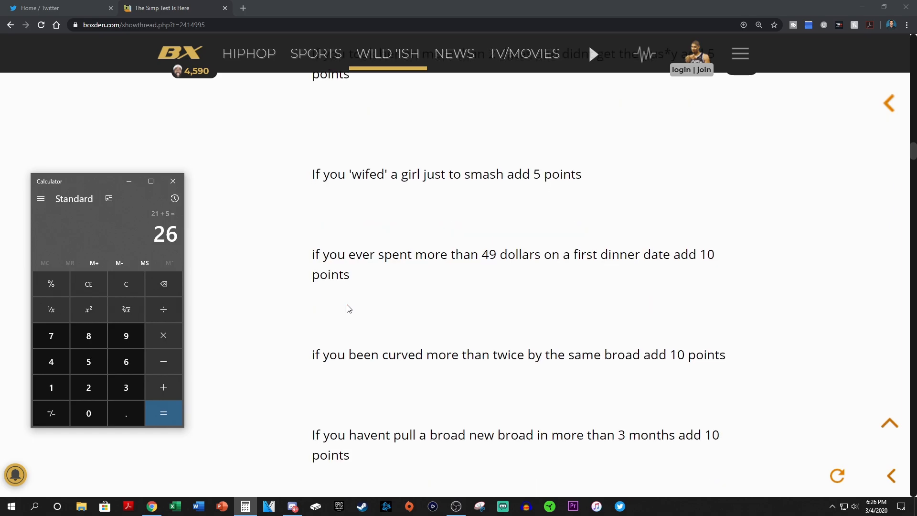
{"action": "scroll", "scroll_direction": "down", "scroll_amount": 3}
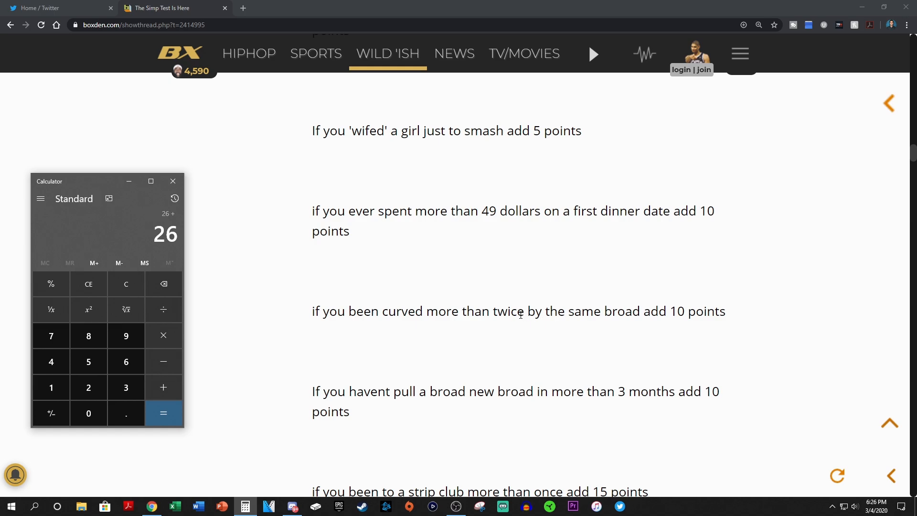
{"action": "left_click", "coordinate": [163, 412]}
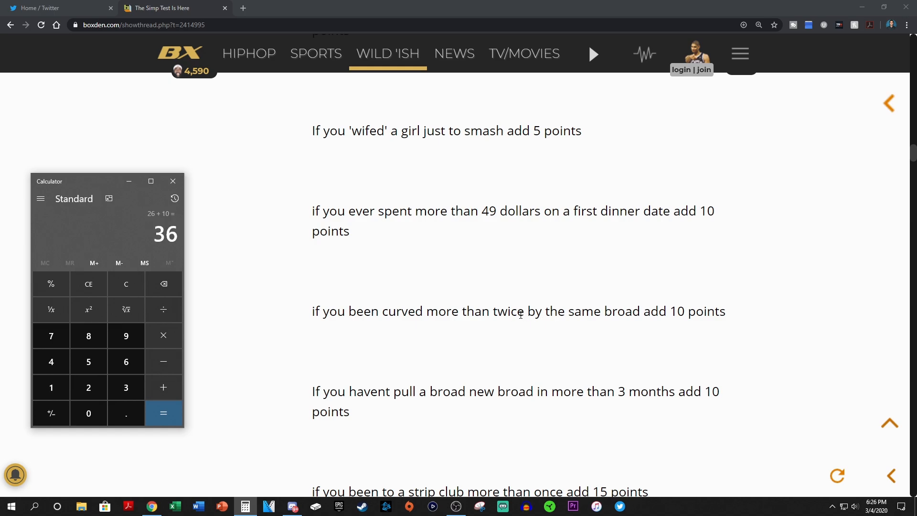
{"action": "scroll", "scroll_direction": "down", "scroll_amount": 3}
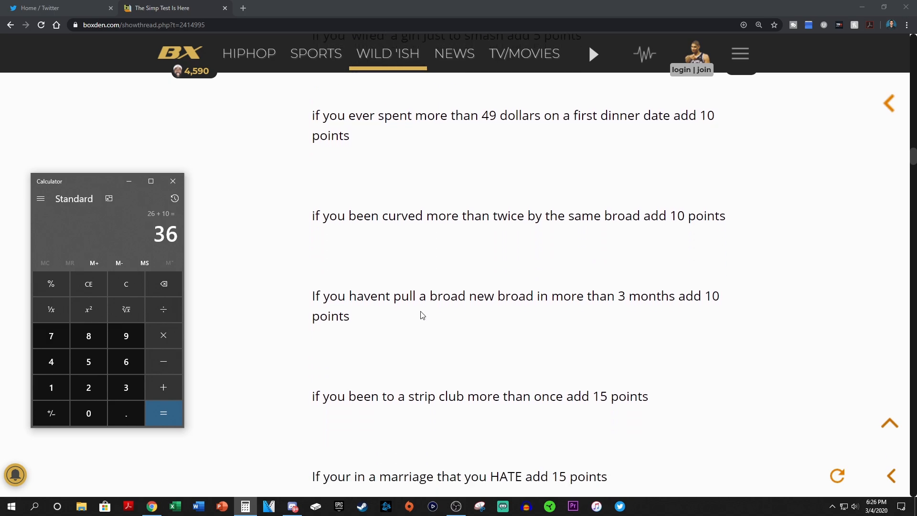
{"action": "mouse_move", "coordinate": [388, 320]}
{"action": "type", "text": "10"}
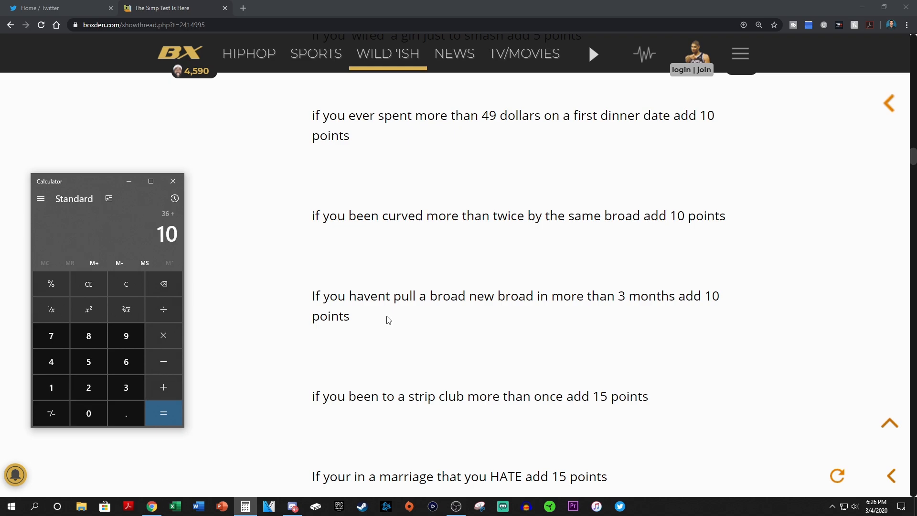
{"action": "left_click", "coordinate": [164, 413]}
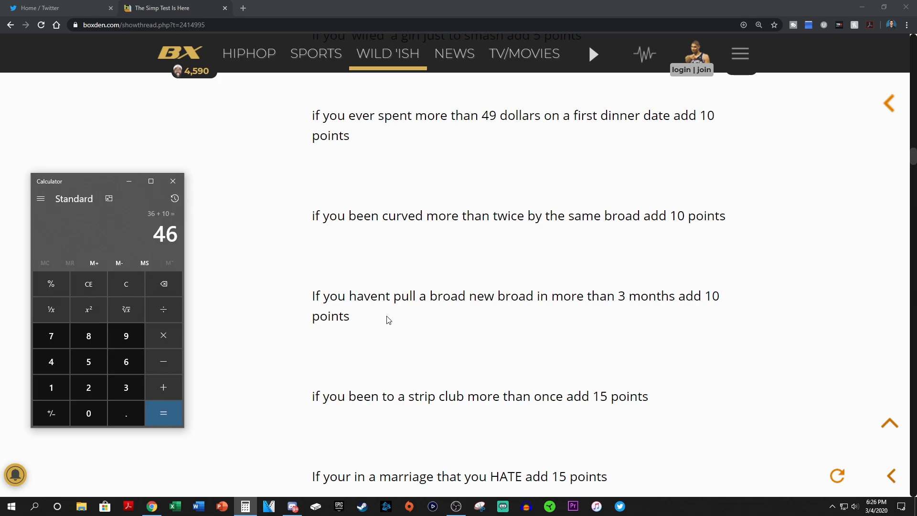
{"action": "scroll", "scroll_direction": "down", "scroll_amount": 3}
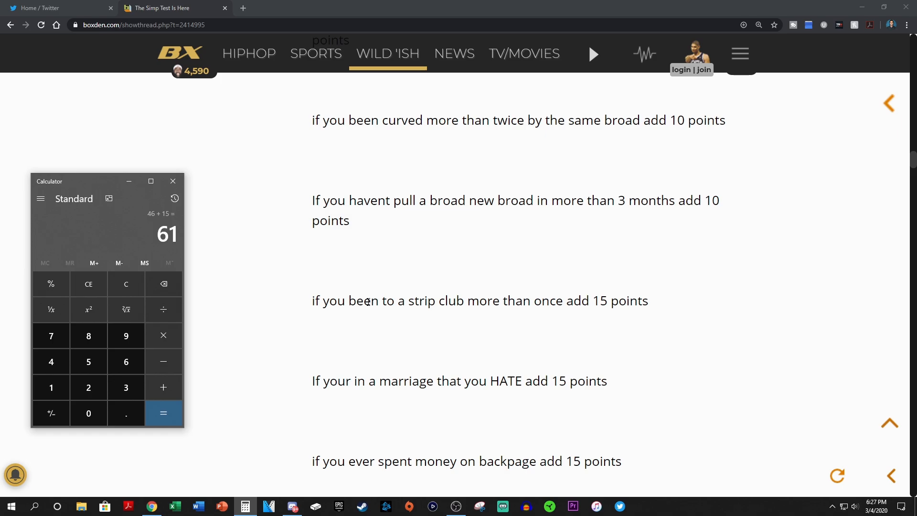
{"action": "scroll", "scroll_direction": "down", "scroll_amount": 3}
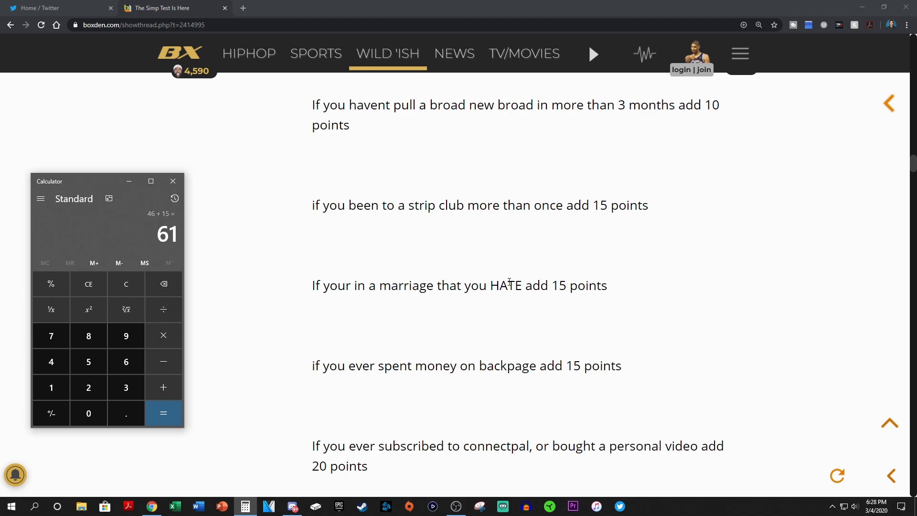
{"action": "scroll", "scroll_direction": "down", "scroll_amount": 3}
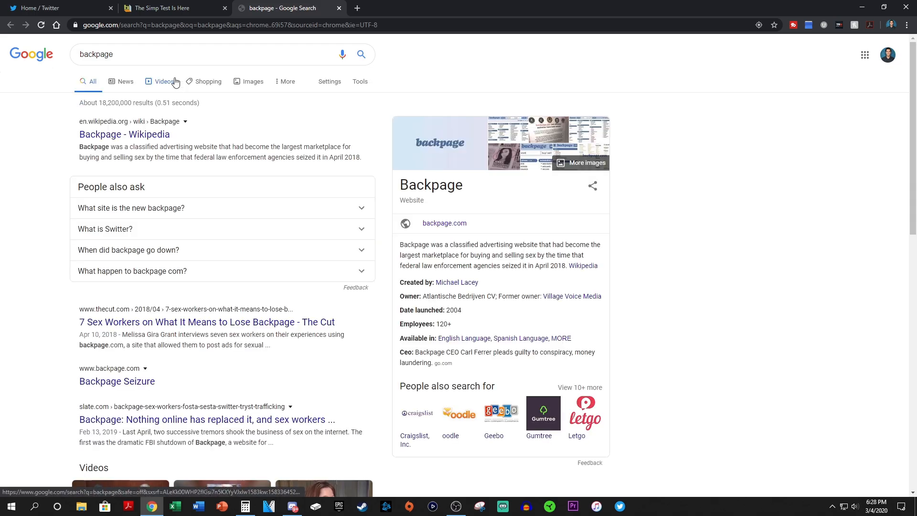
{"action": "mouse_move", "coordinate": [250, 217]}
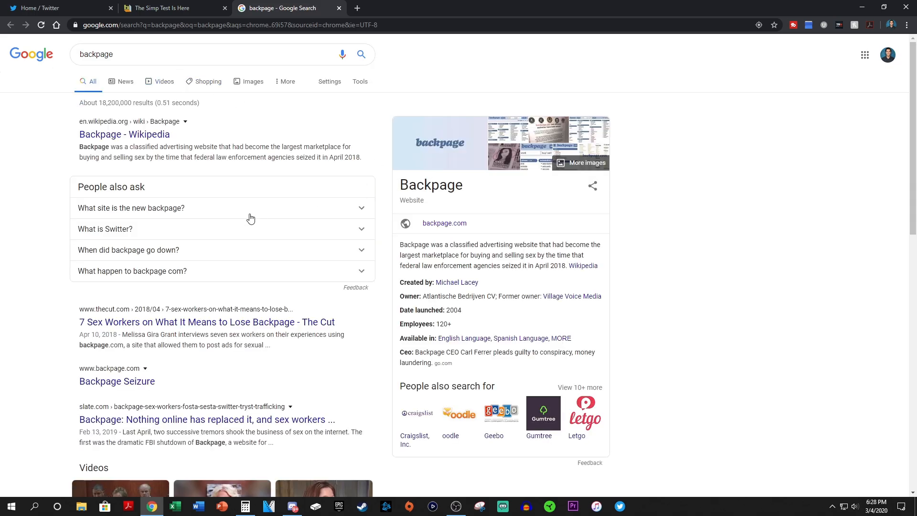
{"action": "mouse_move", "coordinate": [115, 329]}
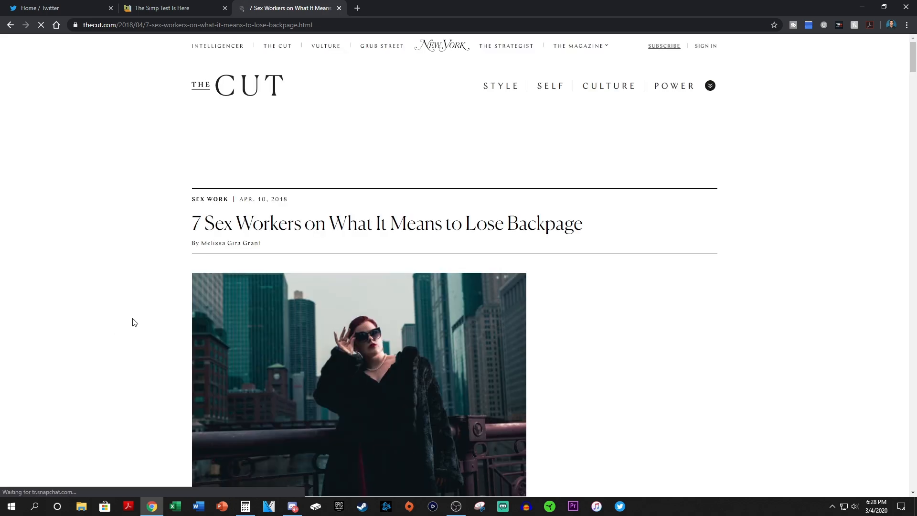
{"action": "scroll", "scroll_direction": "down", "scroll_amount": 3}
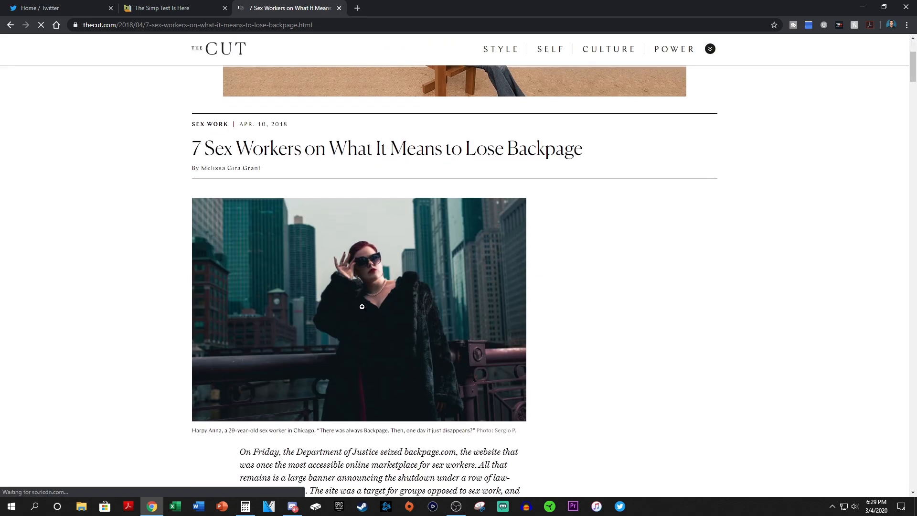
{"action": "scroll", "scroll_direction": "down", "scroll_amount": 3}
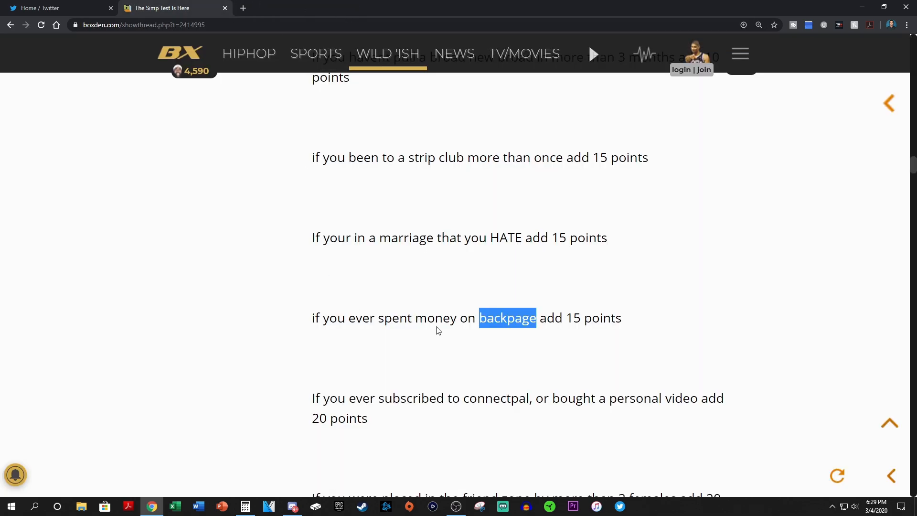
- Read the remaining add-points questions down to 'Add that up now', tallying 61 → 81 → 101
{"action": "left_click", "coordinate": [245, 506]}
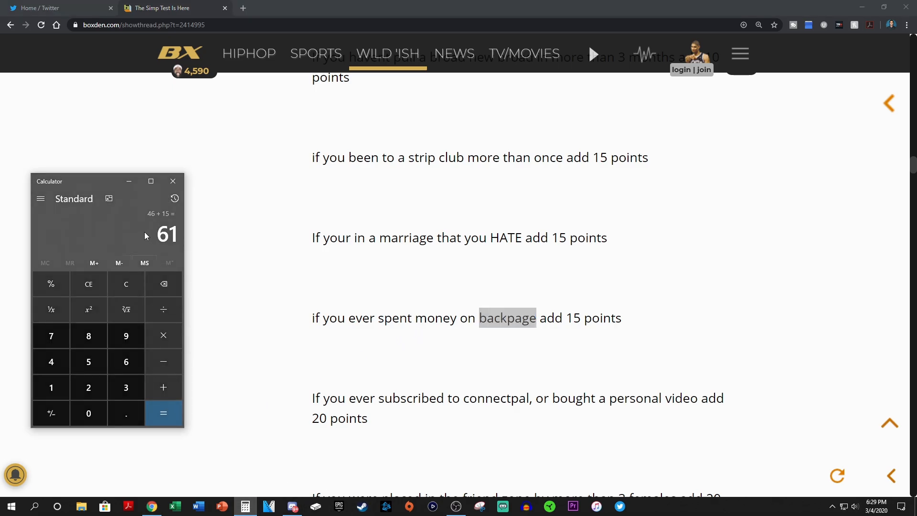
{"action": "mouse_move", "coordinate": [310, 317]}
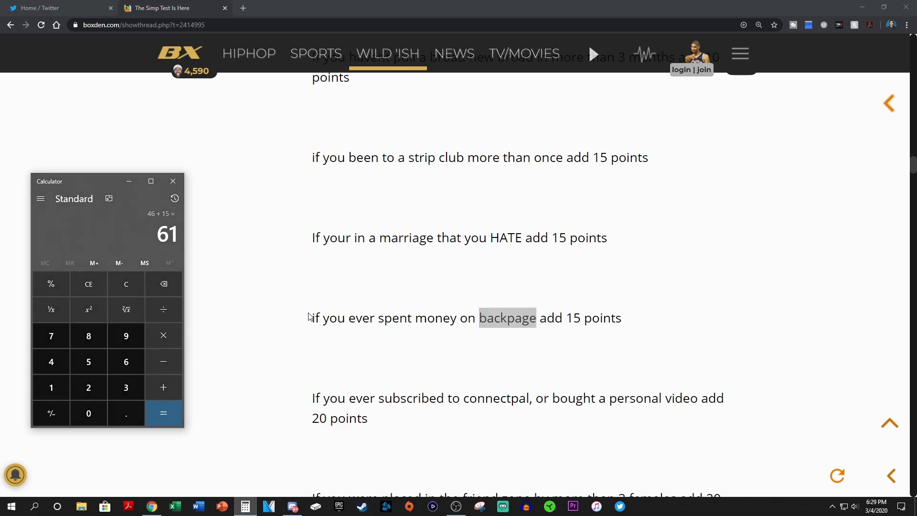
{"action": "scroll", "scroll_direction": "down", "scroll_amount": 3}
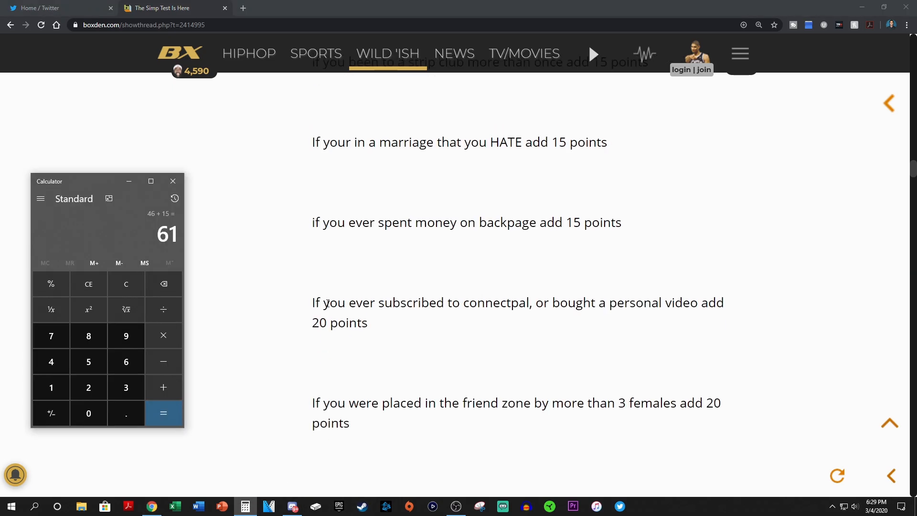
{"action": "mouse_move", "coordinate": [375, 325]}
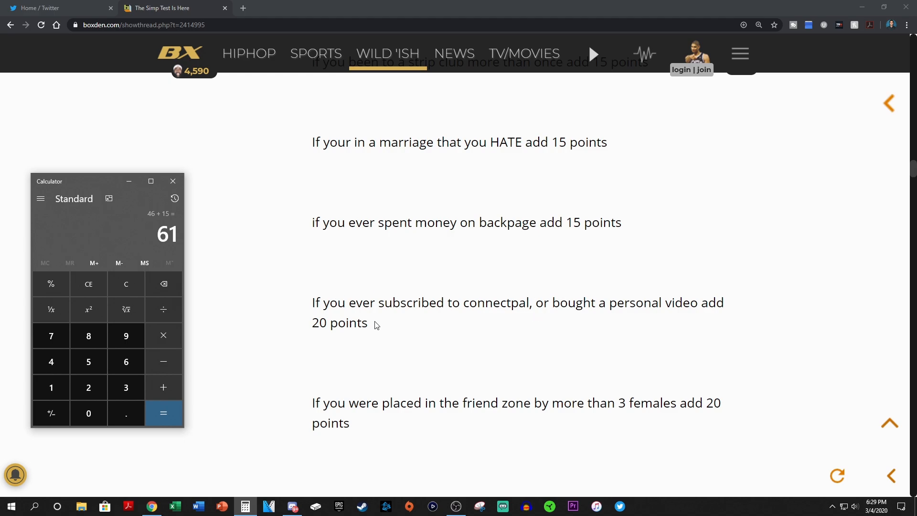
{"action": "mouse_move", "coordinate": [369, 324]}
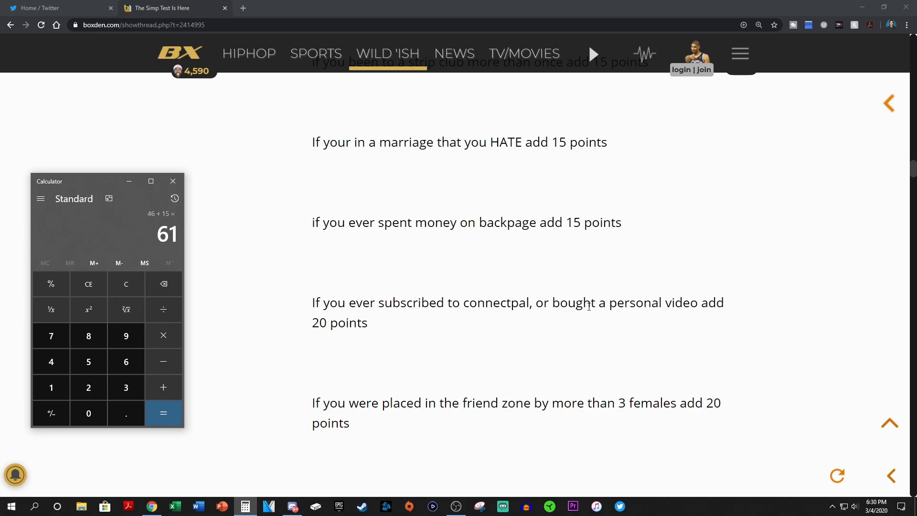
{"action": "mouse_move", "coordinate": [594, 310]}
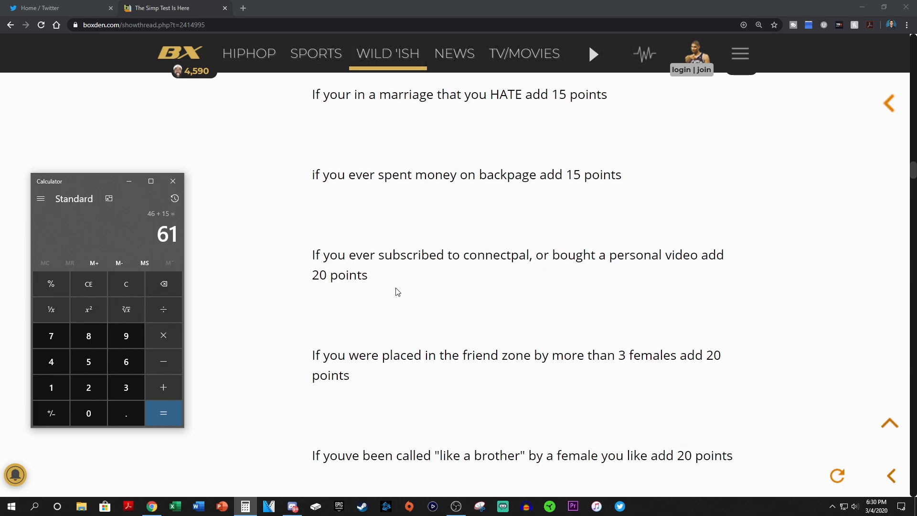
{"action": "scroll", "scroll_direction": "down", "scroll_amount": 3}
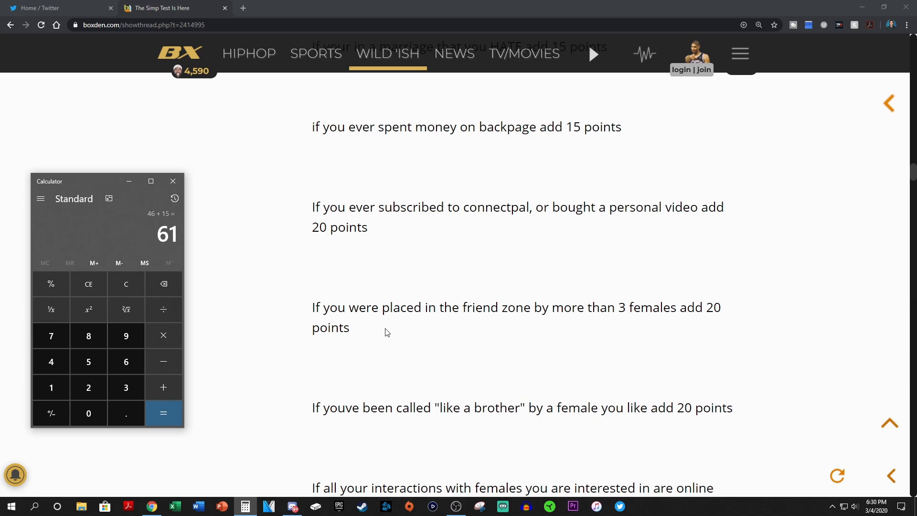
{"action": "mouse_move", "coordinate": [355, 330]}
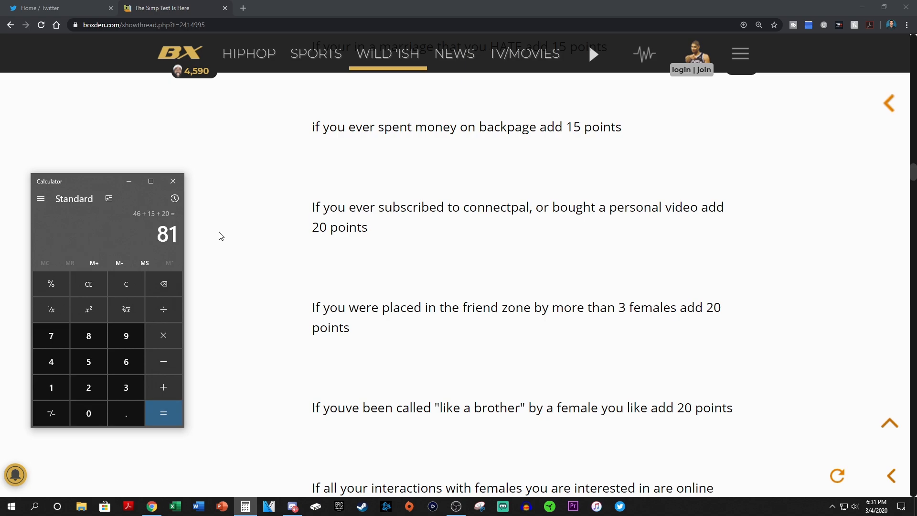
{"action": "mouse_move", "coordinate": [266, 283]}
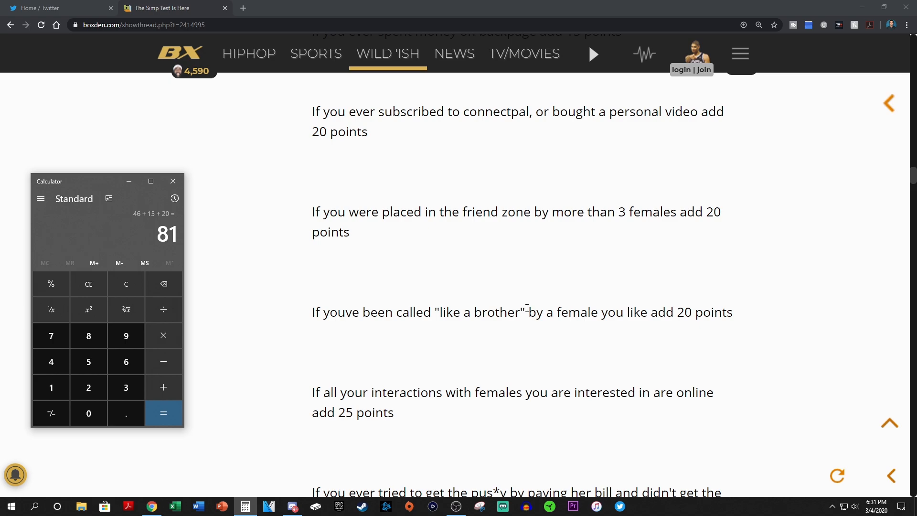
{"action": "left_click", "coordinate": [162, 413]}
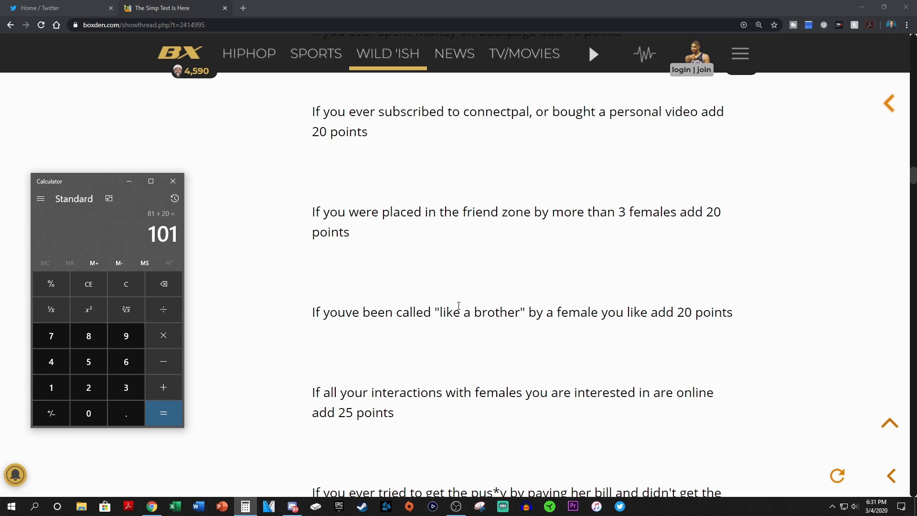
{"action": "scroll", "scroll_direction": "down", "scroll_amount": 3}
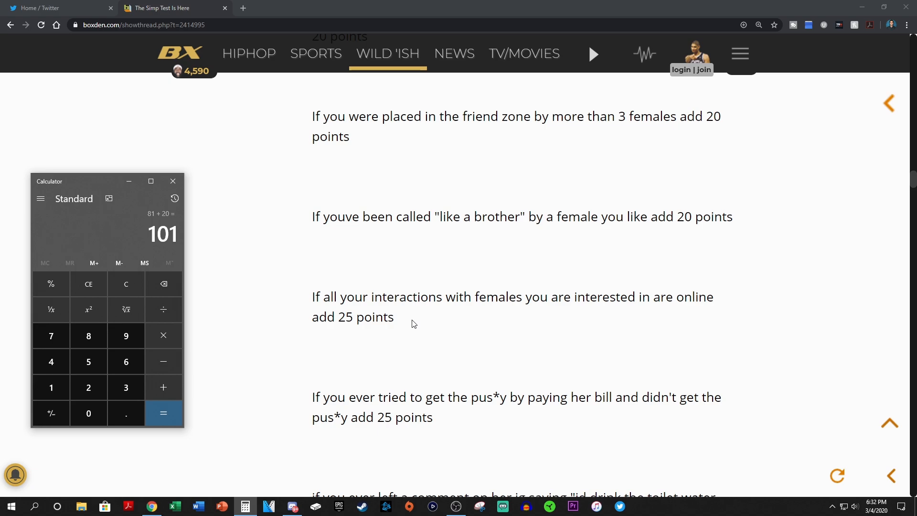
{"action": "mouse_move", "coordinate": [409, 321]}
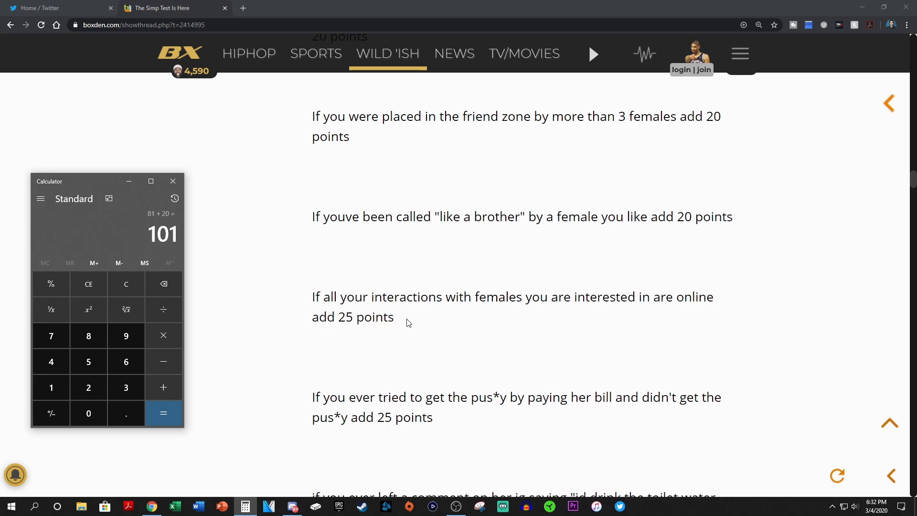
{"action": "scroll", "scroll_direction": "down", "scroll_amount": 3}
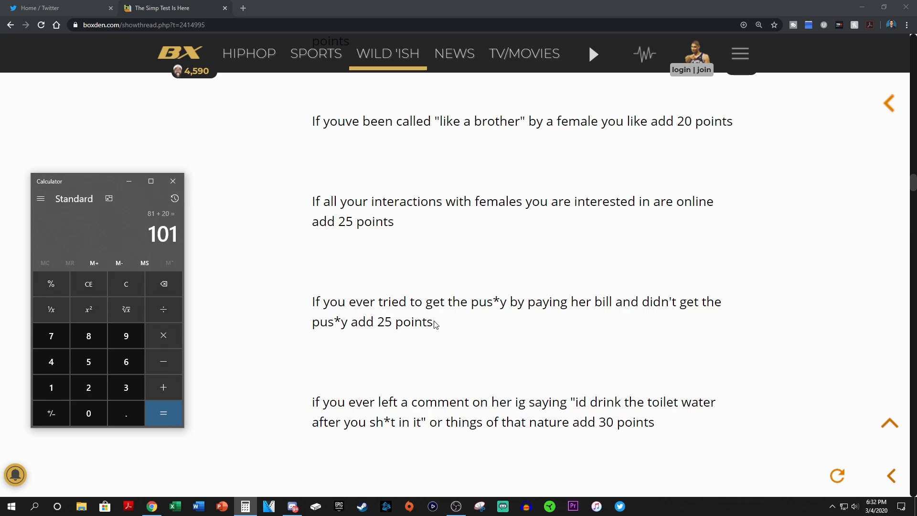
{"action": "scroll", "scroll_direction": "down", "scroll_amount": 3}
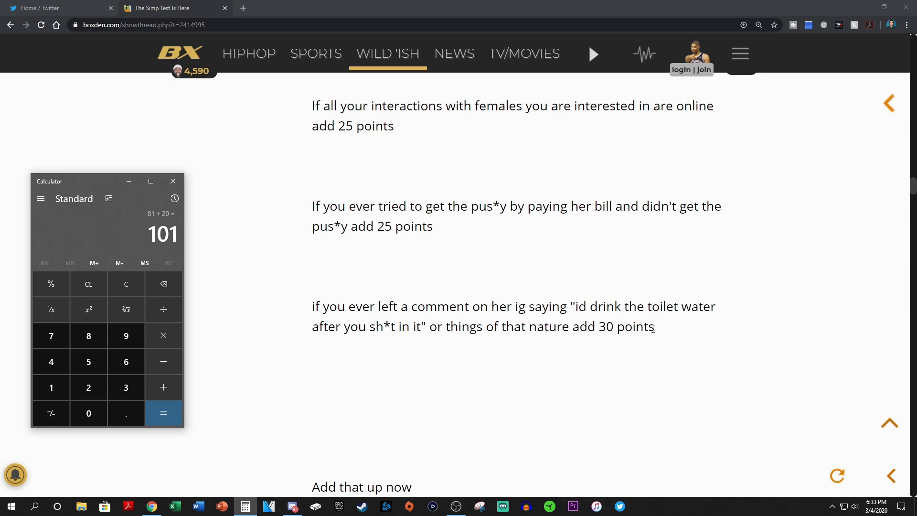
{"action": "scroll", "scroll_direction": "down", "scroll_amount": 3}
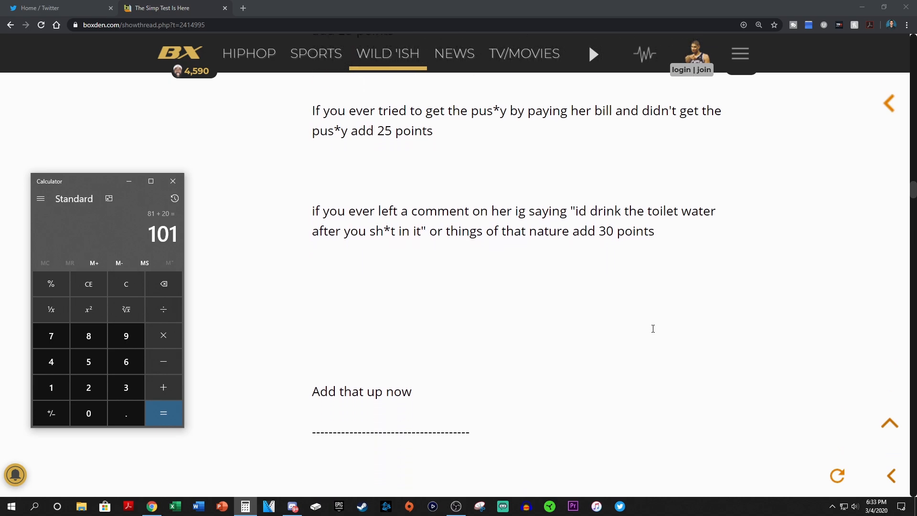
- Work through the minus 10, 15 and 20 point items, subtracting each from the 101 total
{"action": "scroll", "scroll_direction": "down", "scroll_amount": 3}
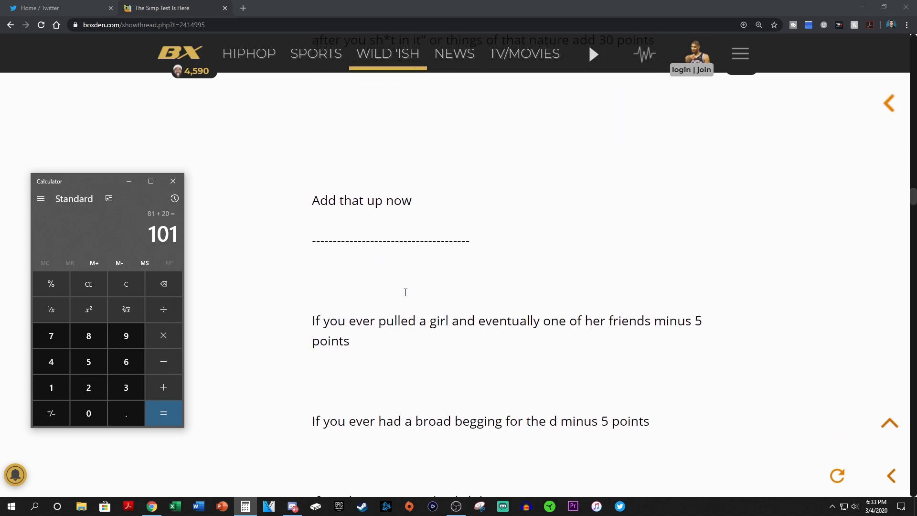
{"action": "mouse_move", "coordinate": [404, 297]}
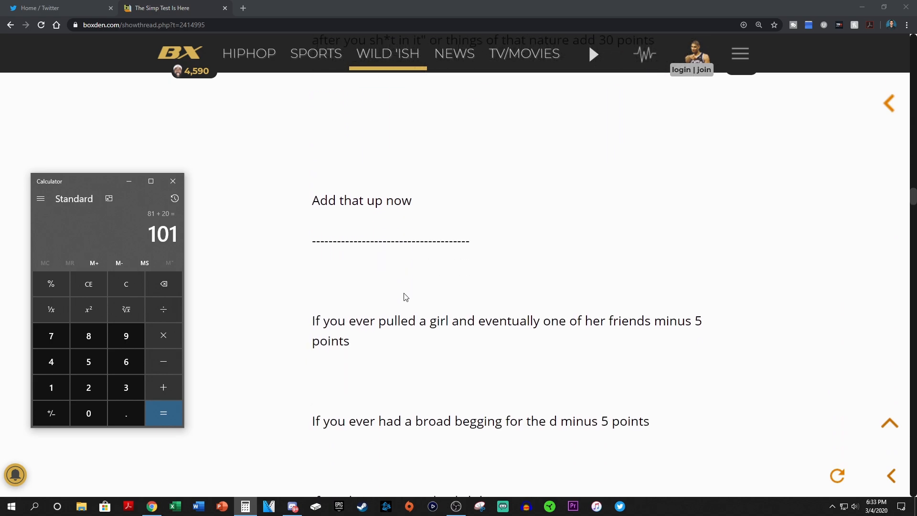
{"action": "scroll", "scroll_direction": "down", "scroll_amount": 3}
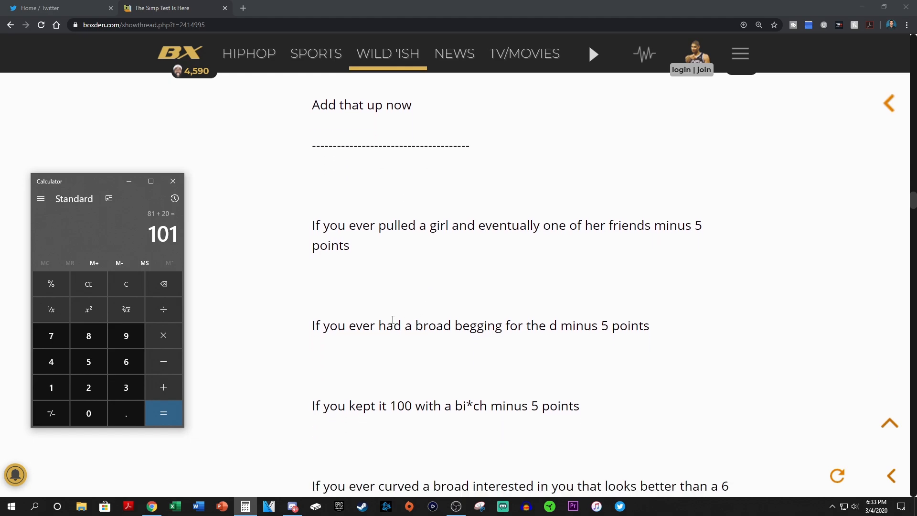
{"action": "scroll", "scroll_direction": "down", "scroll_amount": 3}
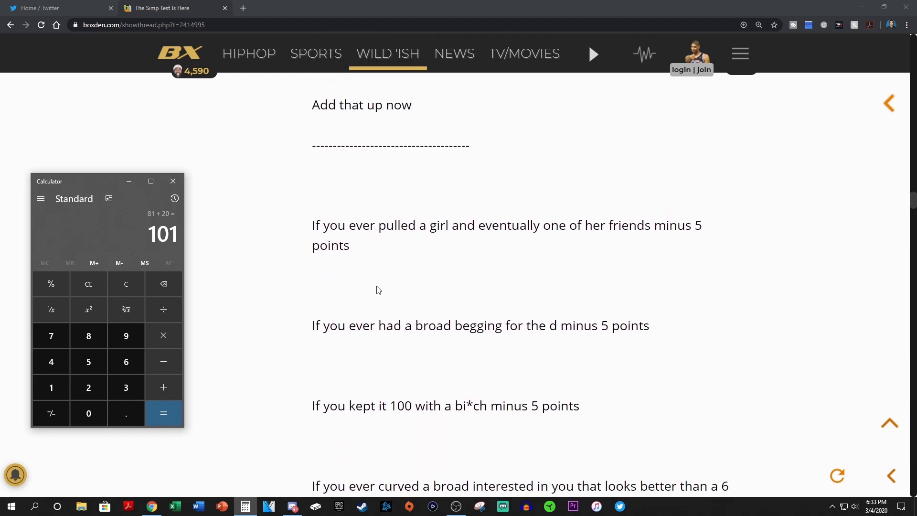
{"action": "mouse_move", "coordinate": [371, 276]}
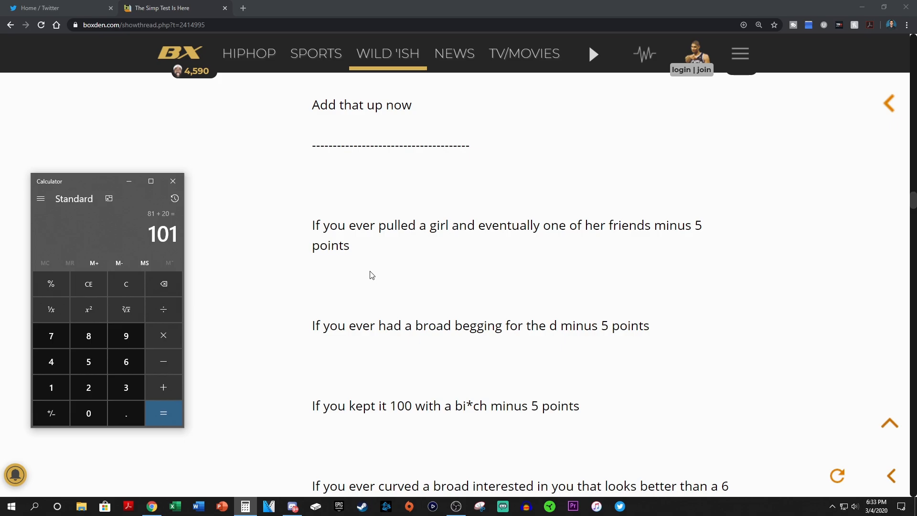
{"action": "mouse_move", "coordinate": [397, 264]}
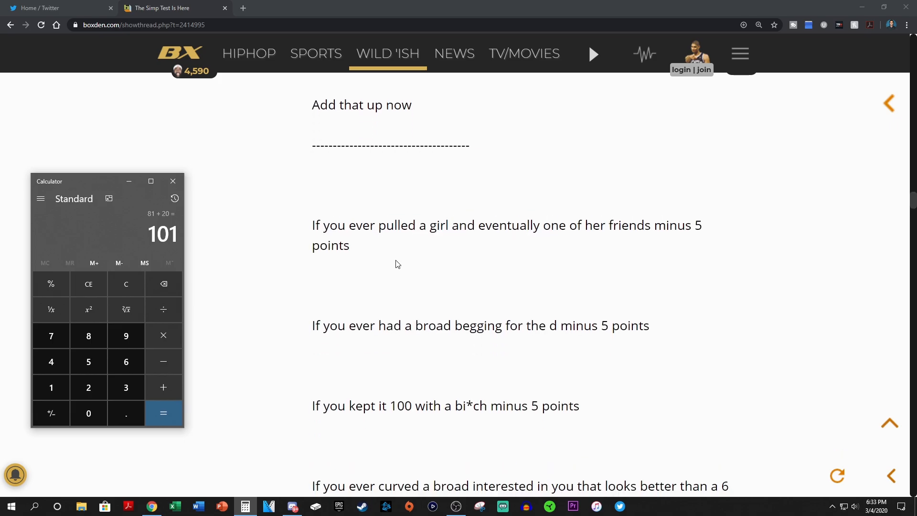
{"action": "mouse_move", "coordinate": [227, 255]}
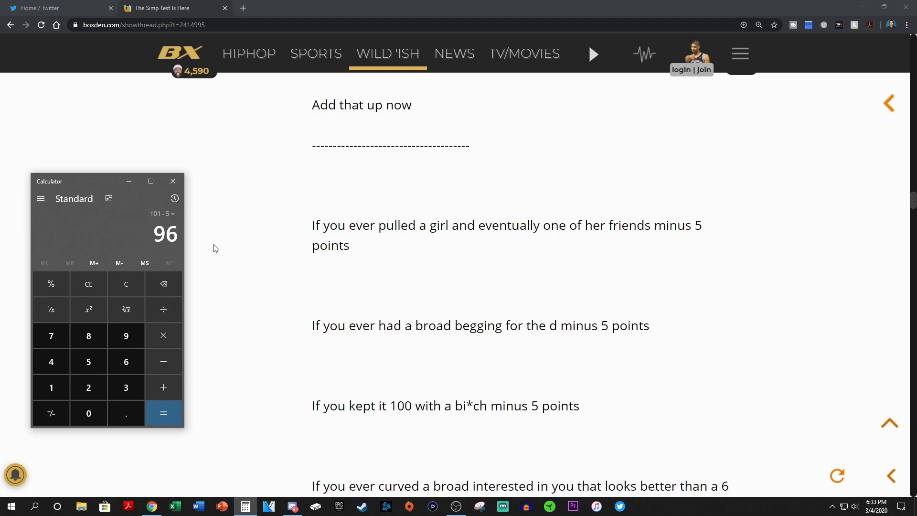
{"action": "mouse_move", "coordinate": [316, 265]}
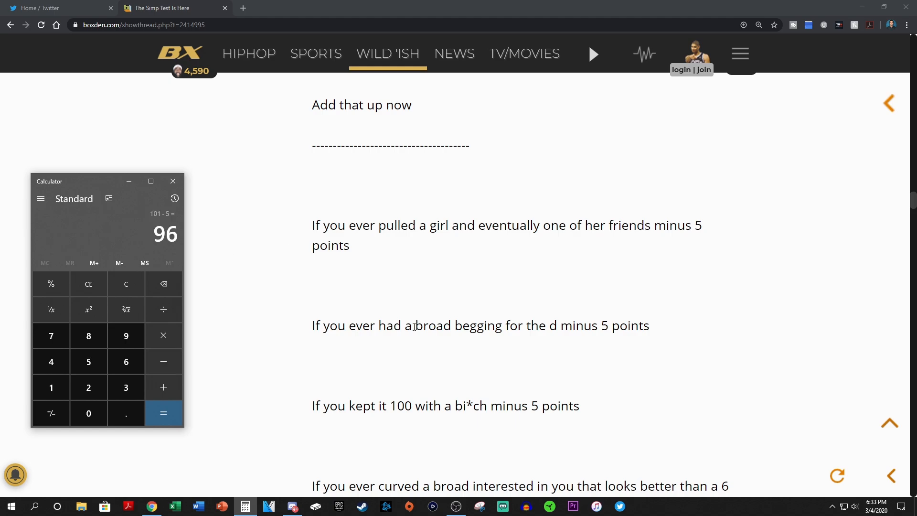
{"action": "left_click", "coordinate": [163, 412]}
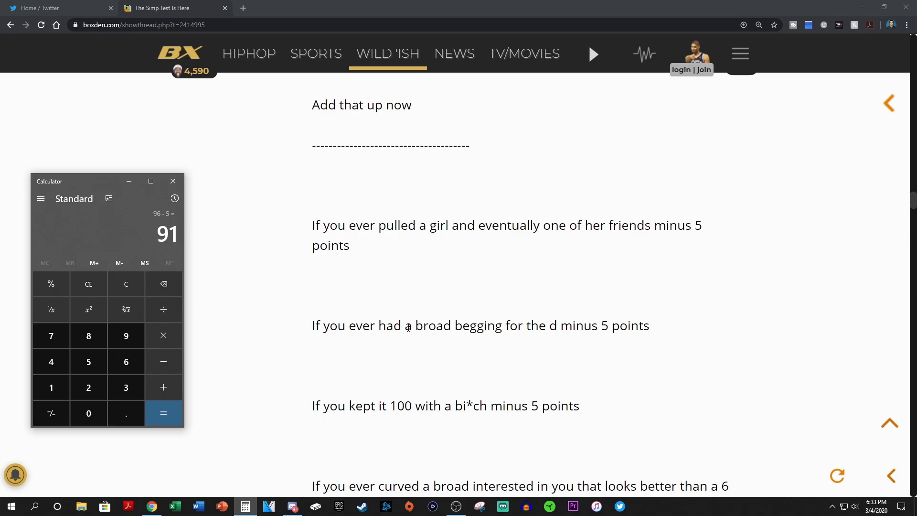
{"action": "scroll", "scroll_direction": "down", "scroll_amount": 3}
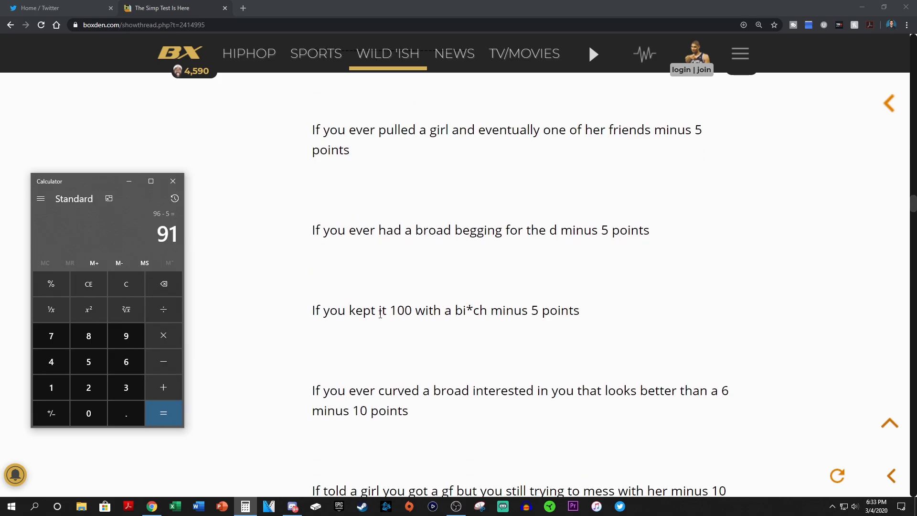
{"action": "left_click", "coordinate": [163, 361]}
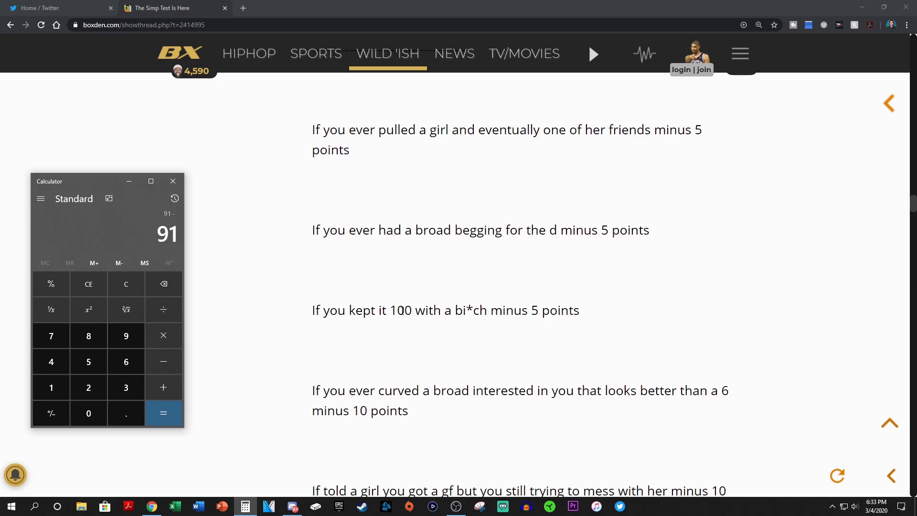
{"action": "left_click", "coordinate": [162, 413]}
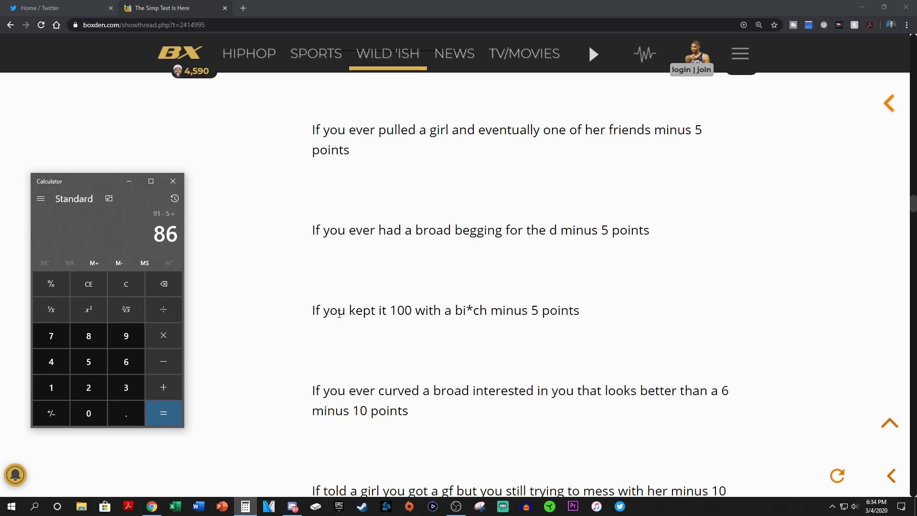
{"action": "mouse_move", "coordinate": [425, 314]}
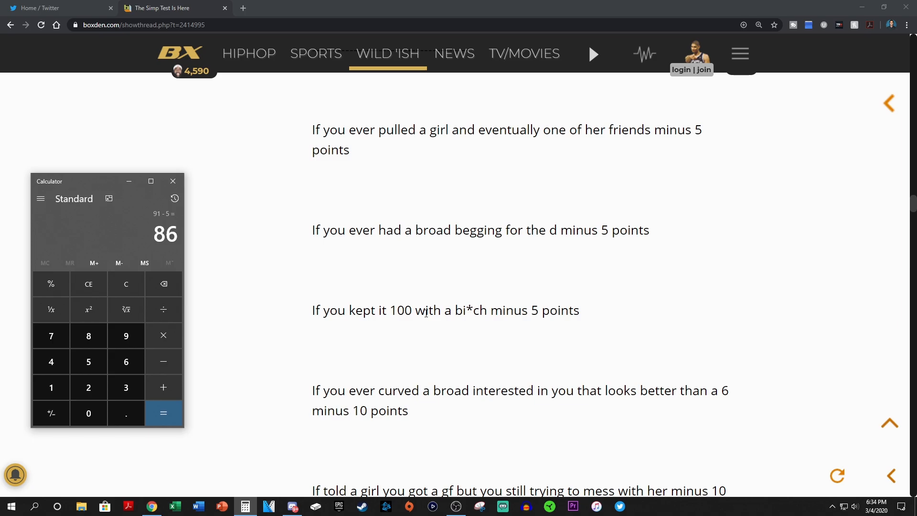
{"action": "scroll", "scroll_direction": "down", "scroll_amount": 3}
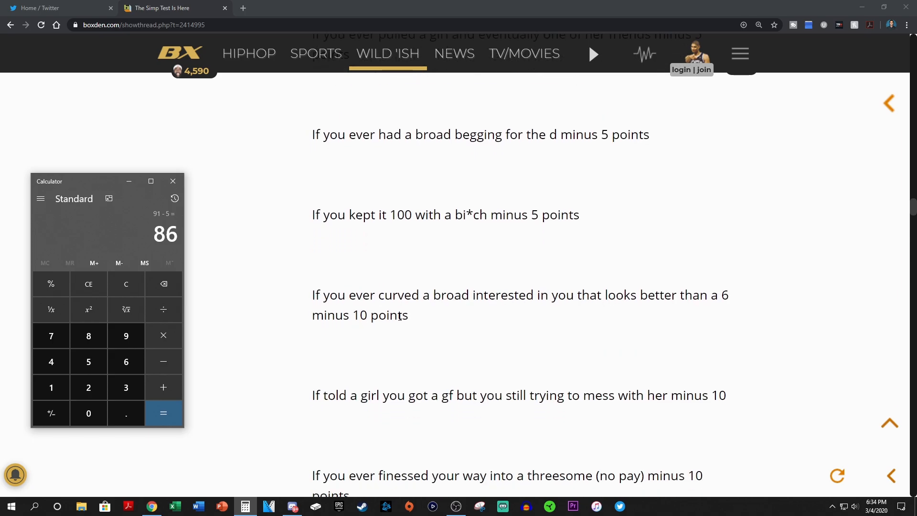
{"action": "mouse_move", "coordinate": [419, 315]}
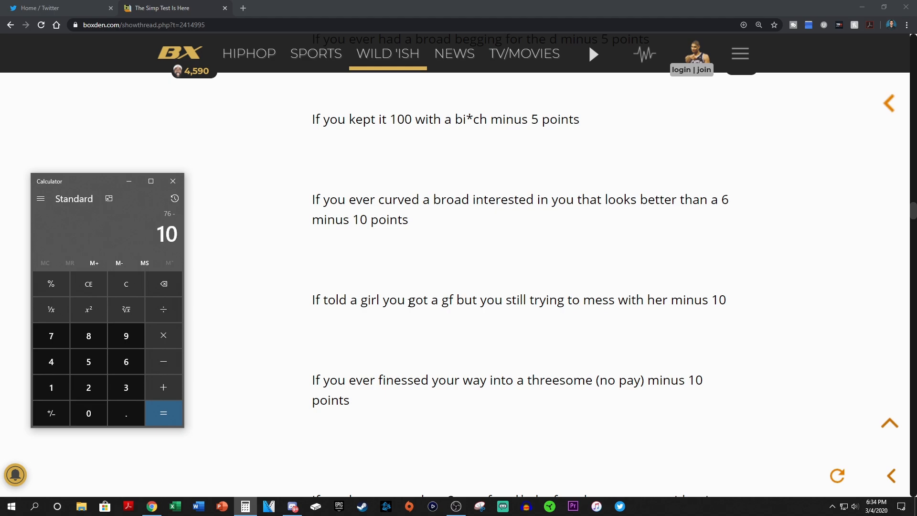
{"action": "left_click", "coordinate": [164, 412]}
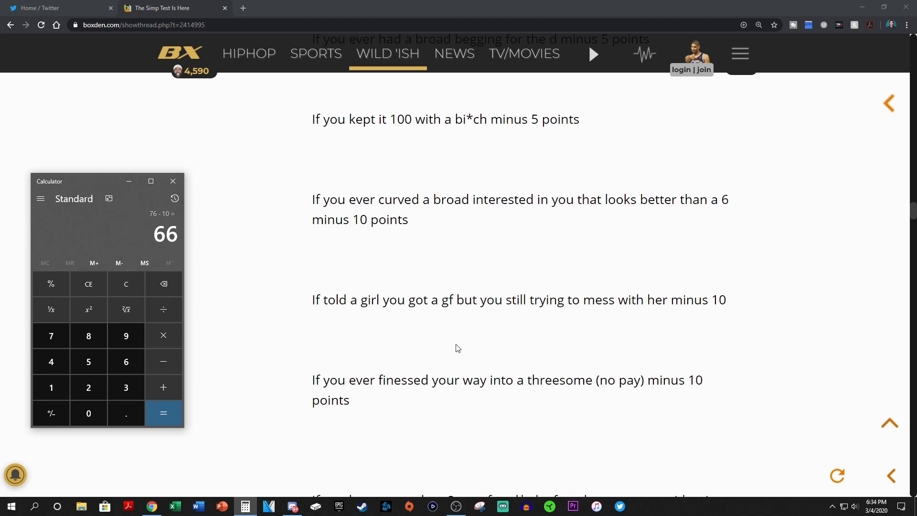
{"action": "scroll", "scroll_direction": "down", "scroll_amount": 3}
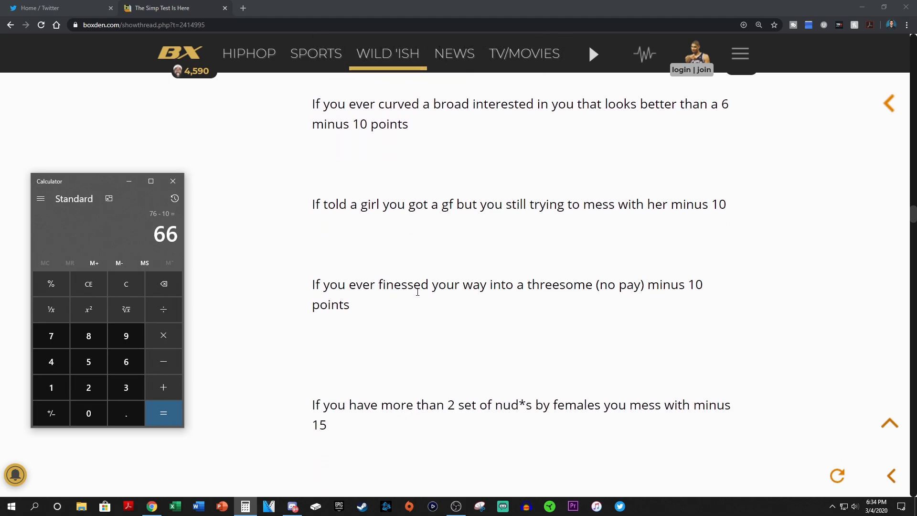
{"action": "mouse_move", "coordinate": [385, 306]}
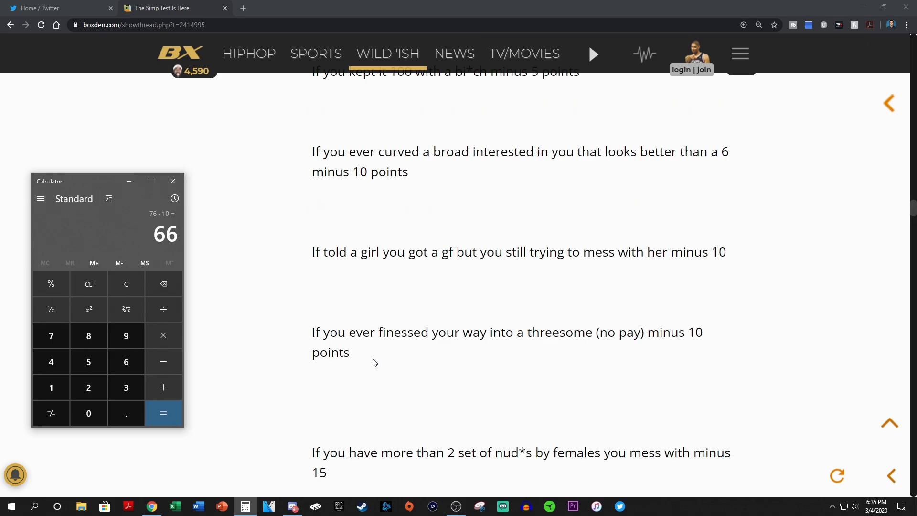
{"action": "mouse_move", "coordinate": [386, 359]}
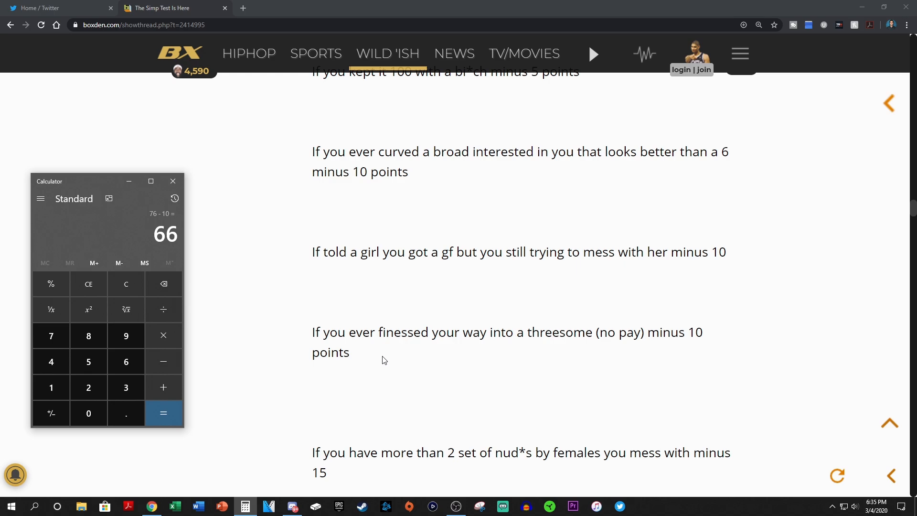
{"action": "mouse_move", "coordinate": [356, 355]}
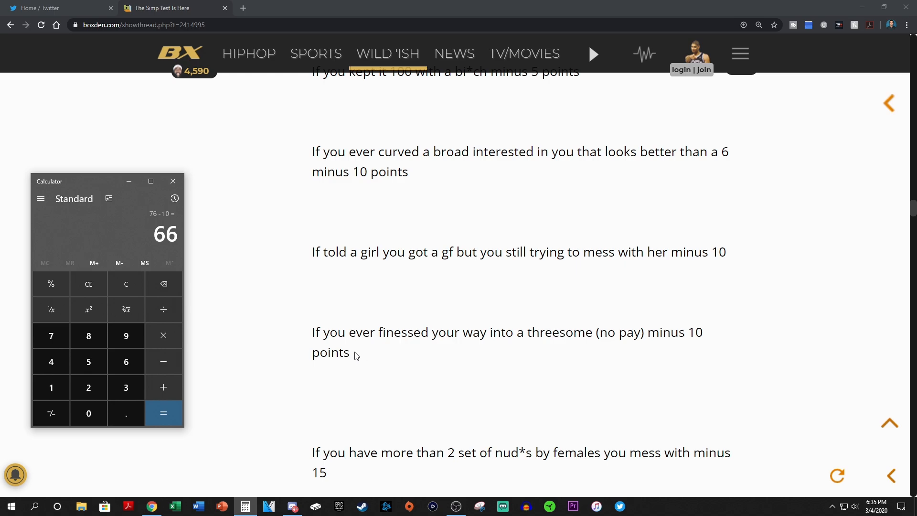
- Continue down to the minus 25 and minus 30 items, leaving the calculator total at 16
{"action": "left_click", "coordinate": [173, 181]}
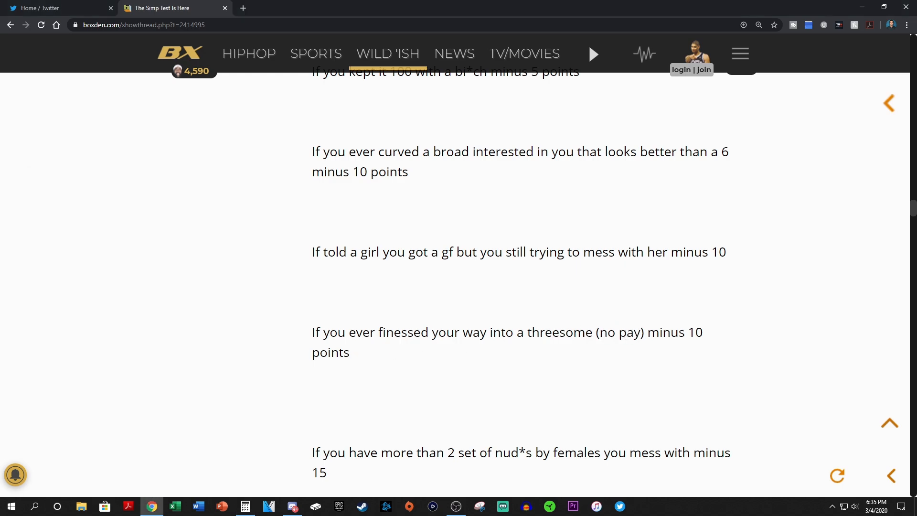
{"action": "left_click", "coordinate": [245, 506]}
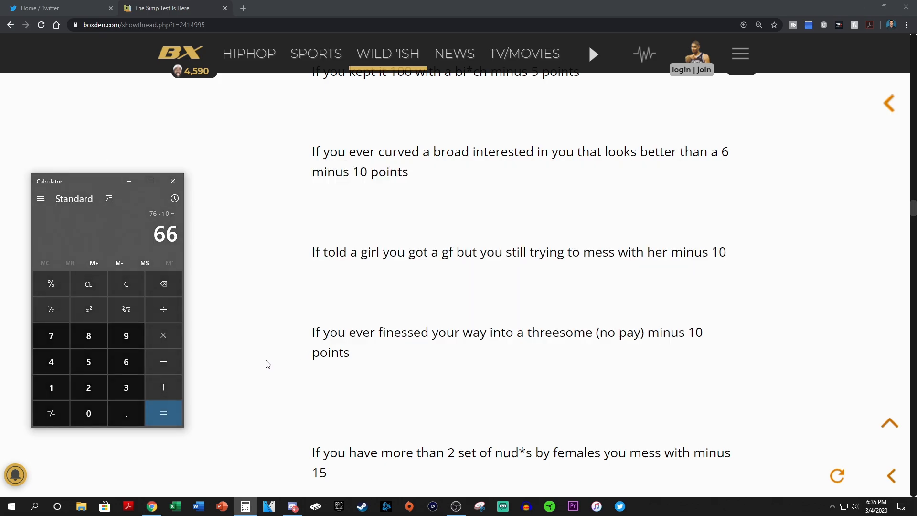
{"action": "scroll", "scroll_direction": "down", "scroll_amount": 3}
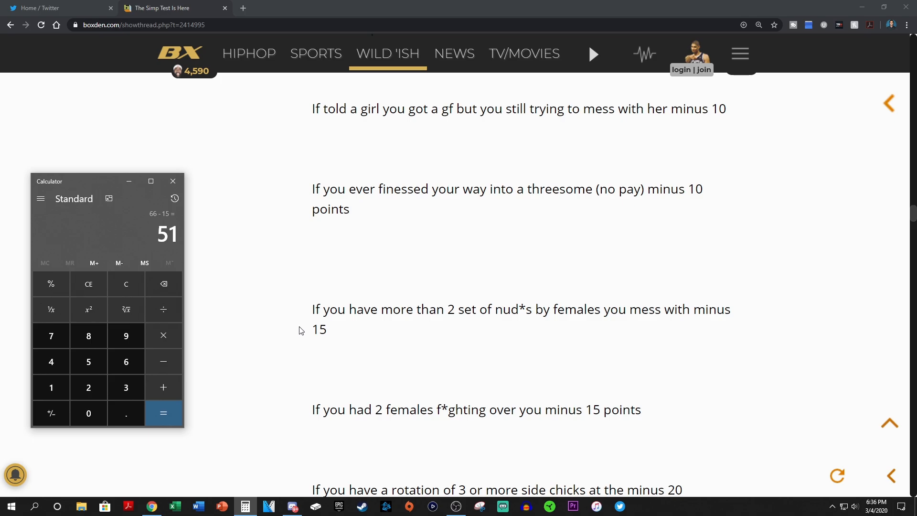
{"action": "scroll", "scroll_direction": "down", "scroll_amount": 3}
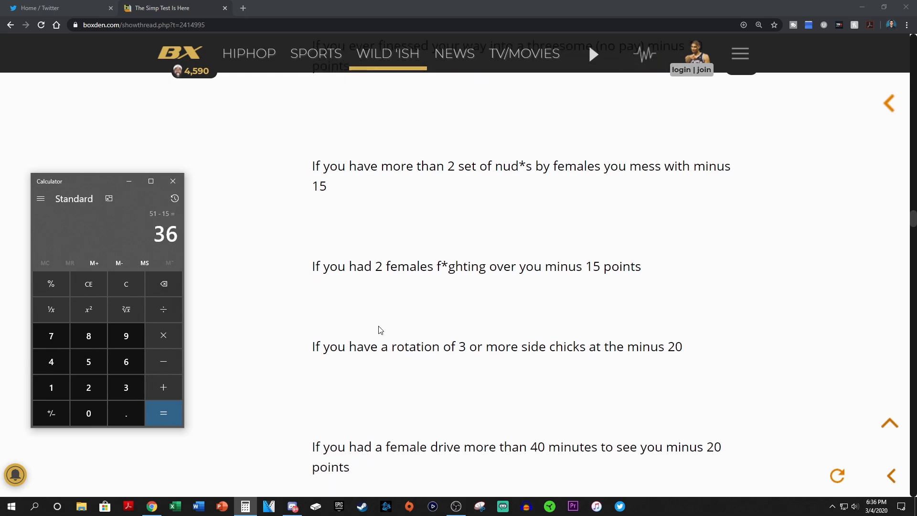
{"action": "scroll", "scroll_direction": "down", "scroll_amount": 3}
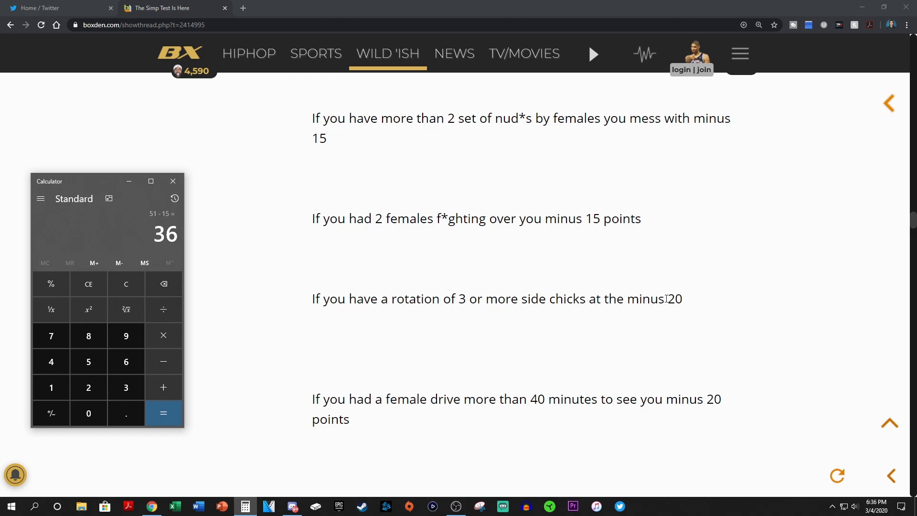
{"action": "mouse_move", "coordinate": [501, 291]}
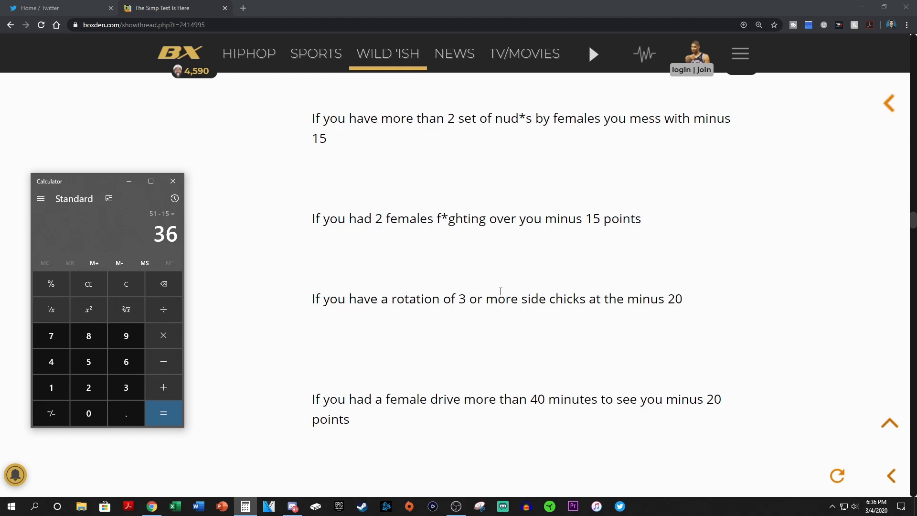
{"action": "mouse_move", "coordinate": [370, 343]}
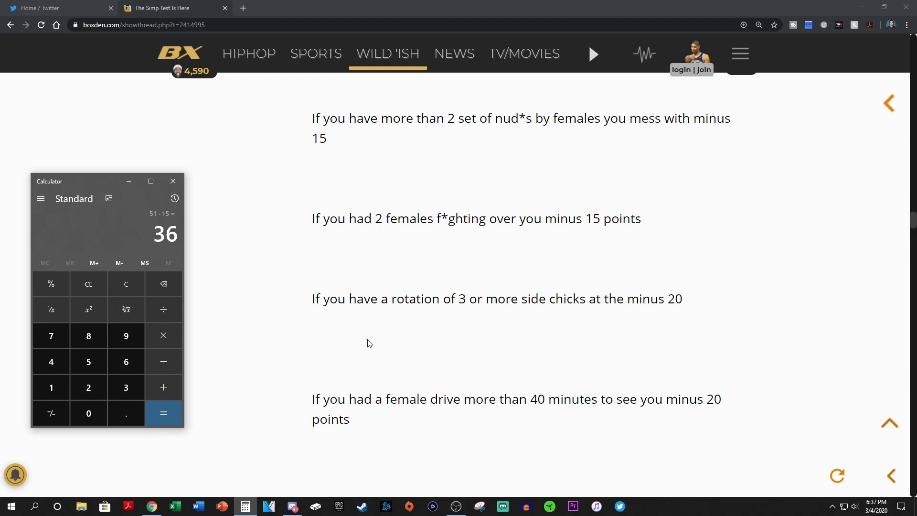
{"action": "mouse_move", "coordinate": [373, 343]}
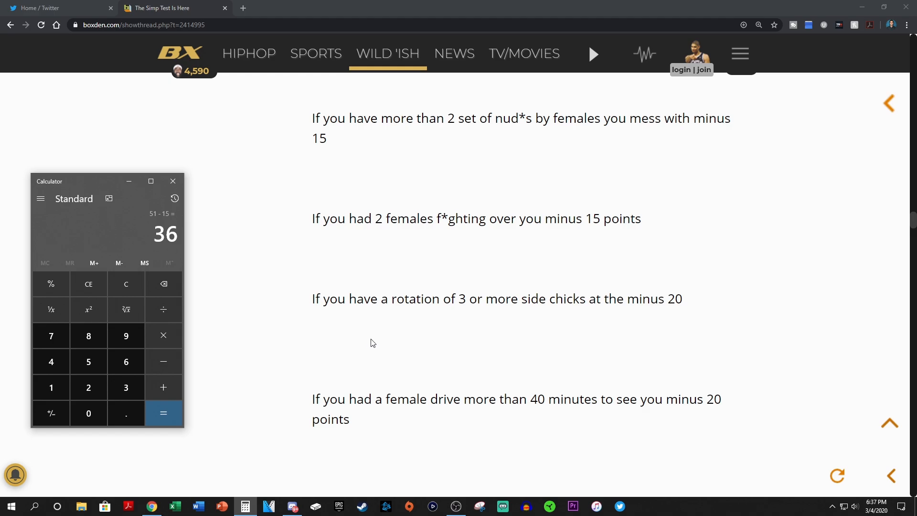
{"action": "mouse_move", "coordinate": [377, 300]}
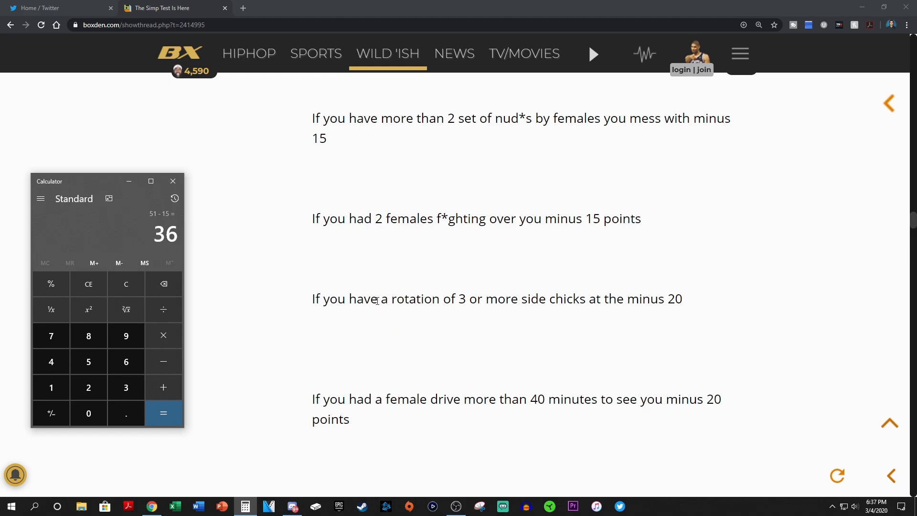
{"action": "mouse_move", "coordinate": [687, 302]}
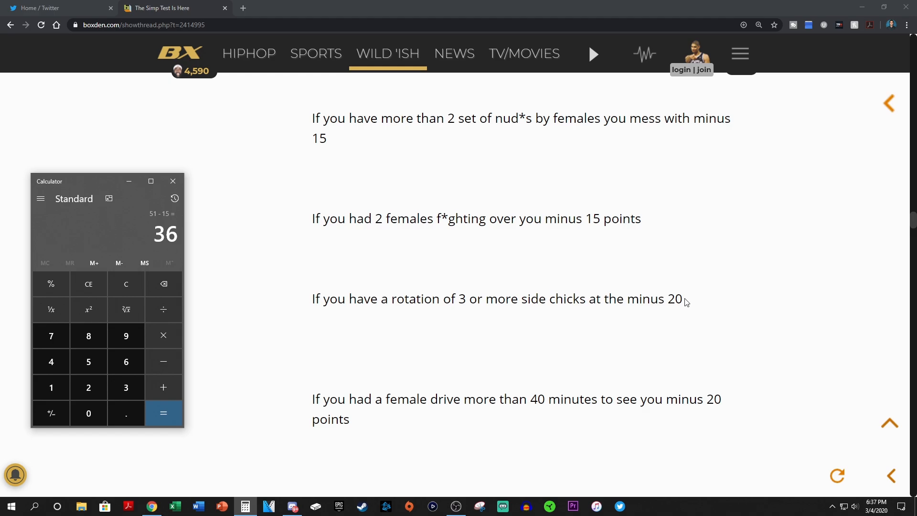
{"action": "mouse_move", "coordinate": [509, 319]}
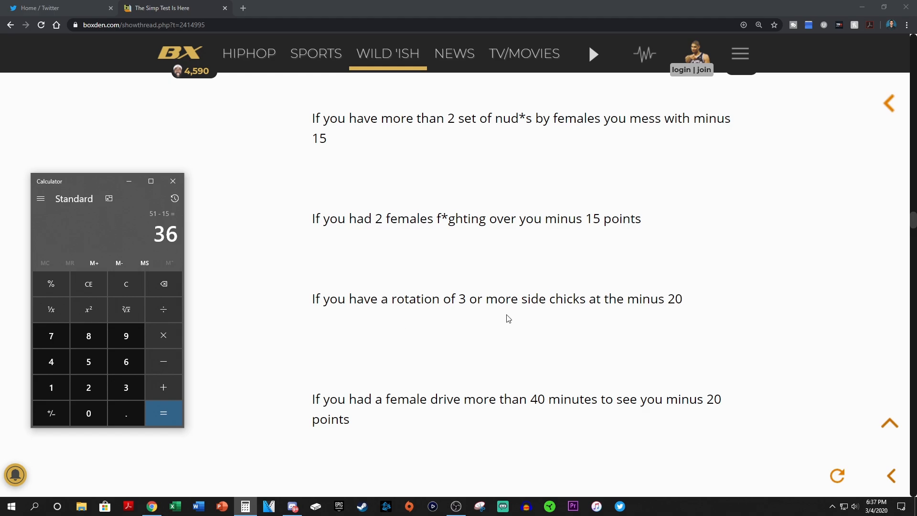
{"action": "scroll", "scroll_direction": "down", "scroll_amount": 3}
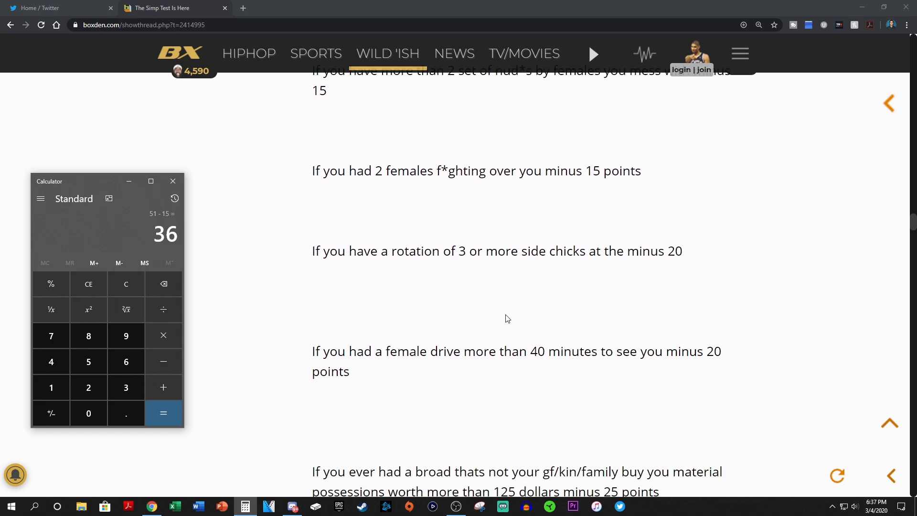
{"action": "scroll", "scroll_direction": "down", "scroll_amount": 3}
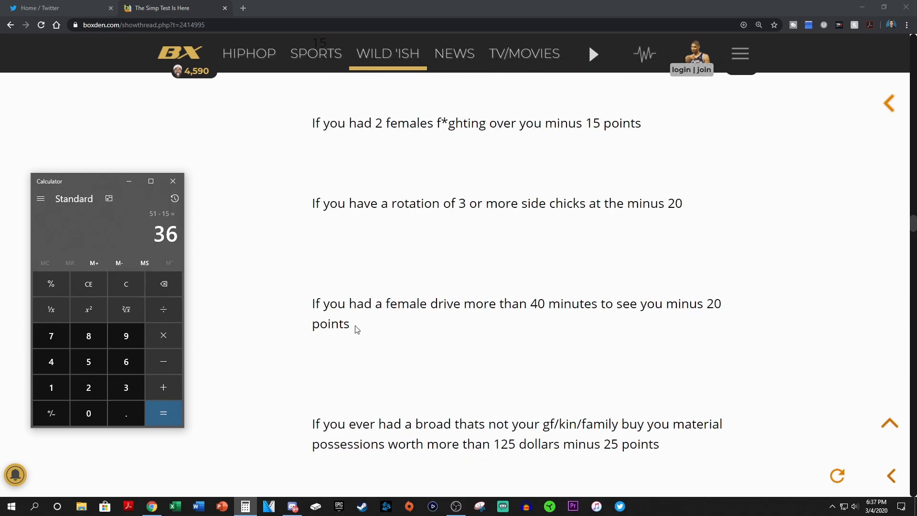
{"action": "scroll", "scroll_direction": "down", "scroll_amount": 3}
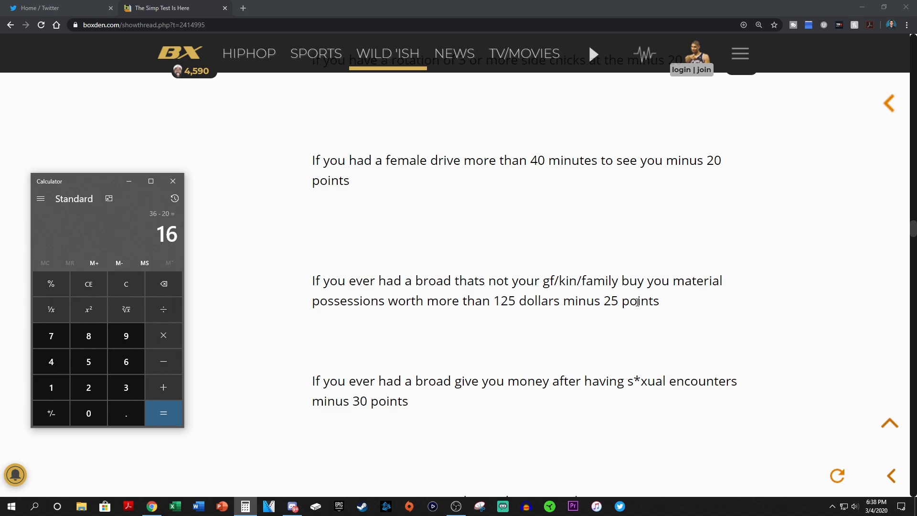
- Scroll past the minus 30 item to 'Do the math' and the first tier, below 10 points - Pimp Status
{"action": "scroll", "scroll_direction": "down", "scroll_amount": 3}
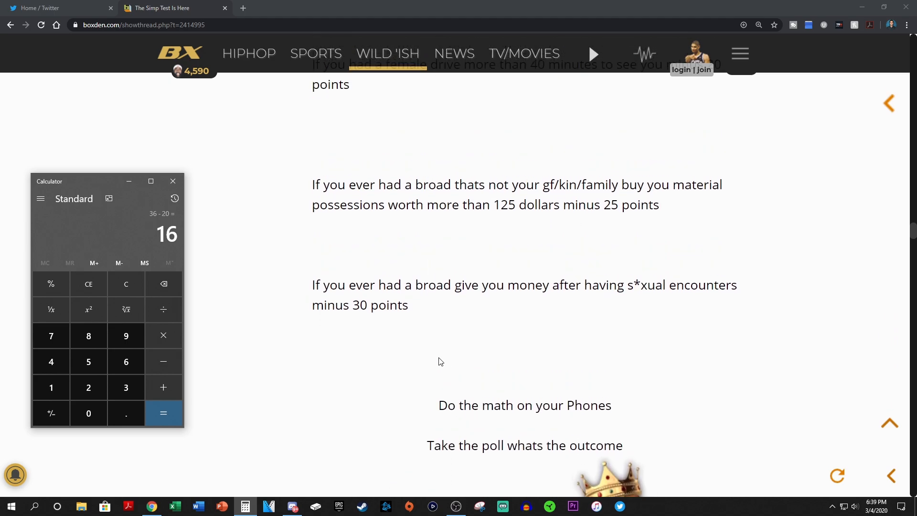
{"action": "mouse_move", "coordinate": [581, 289]}
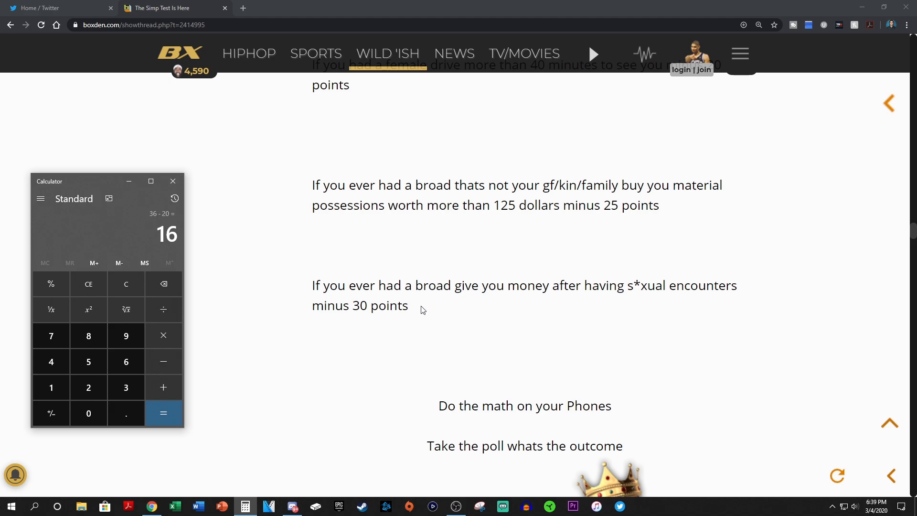
{"action": "mouse_move", "coordinate": [420, 308]}
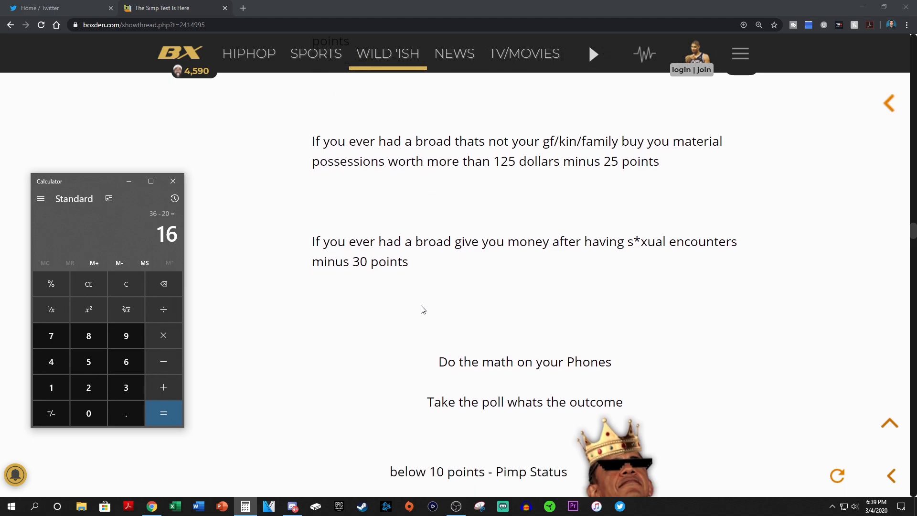
{"action": "scroll", "scroll_direction": "down", "scroll_amount": 3}
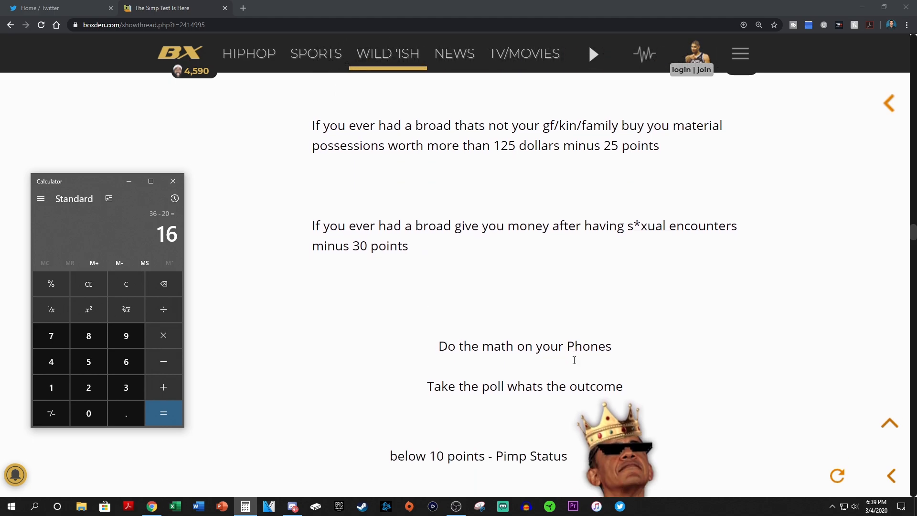
{"action": "scroll", "scroll_direction": "down", "scroll_amount": 3}
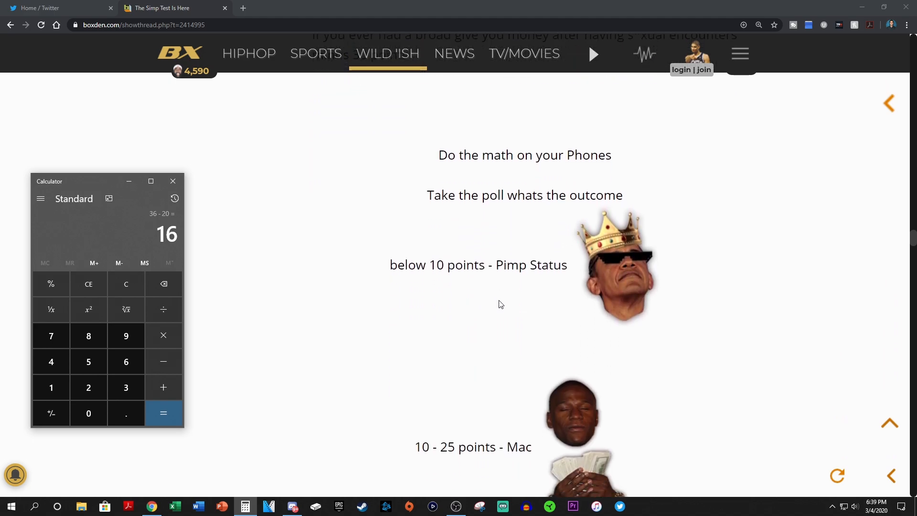
{"action": "scroll", "scroll_direction": "down", "scroll_amount": 3}
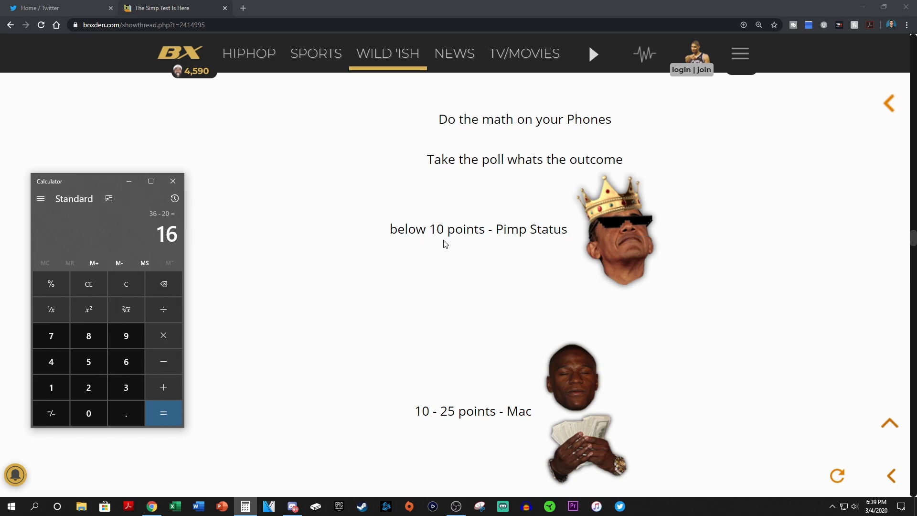
{"action": "scroll", "scroll_direction": "down", "scroll_amount": 3}
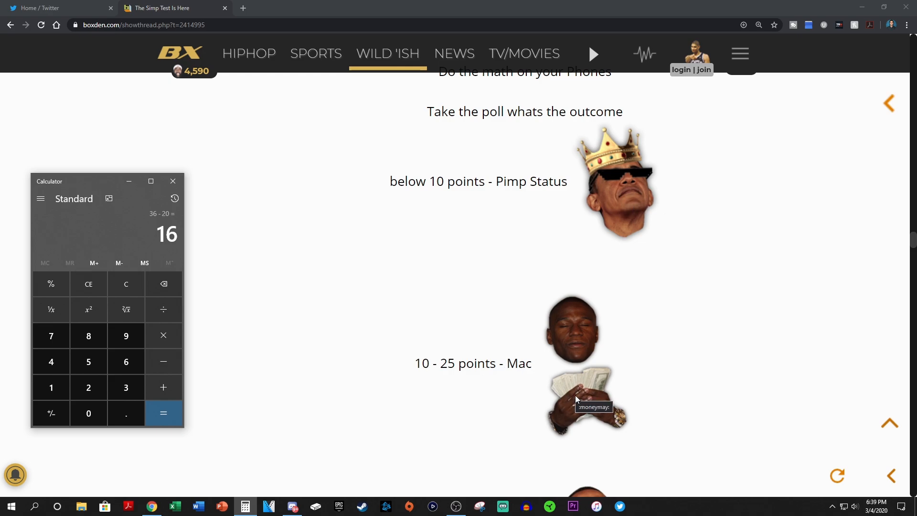
{"action": "scroll", "scroll_direction": "down", "scroll_amount": 3}
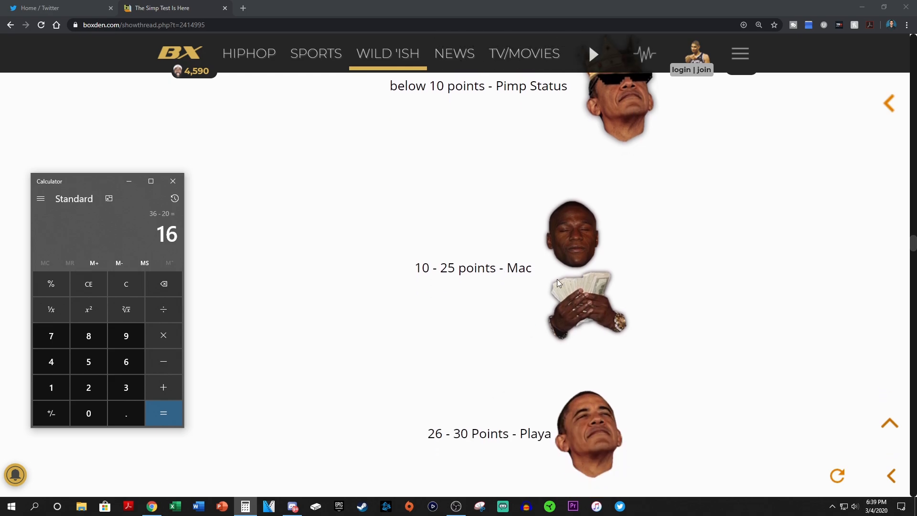
{"action": "scroll", "scroll_direction": "down", "scroll_amount": 3}
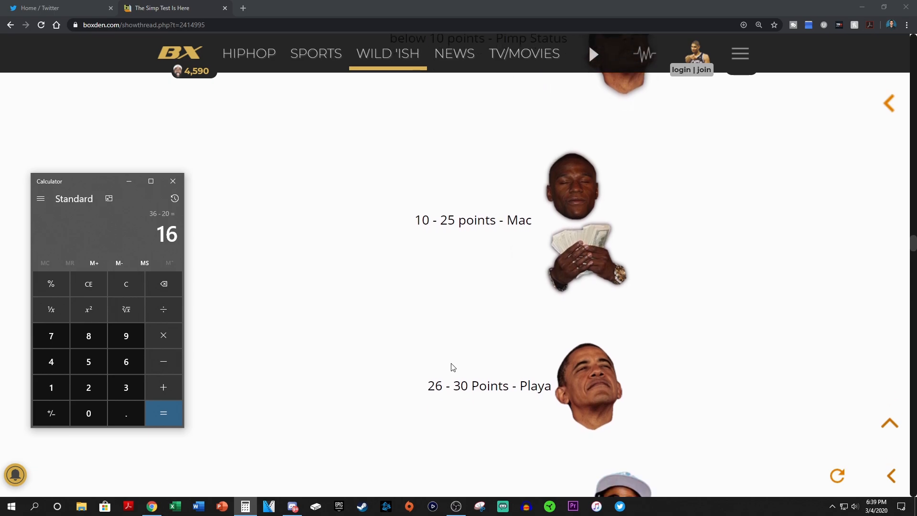
{"action": "scroll", "scroll_direction": "down", "scroll_amount": 3}
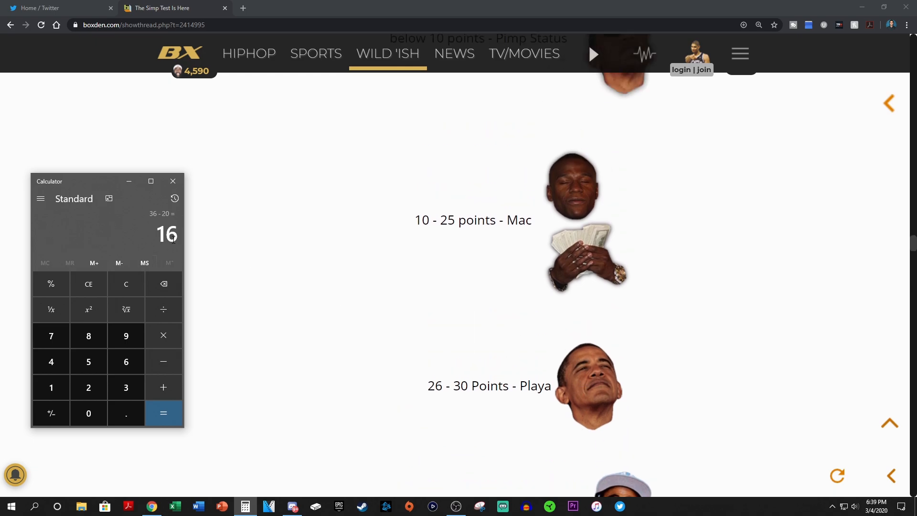
{"action": "mouse_move", "coordinate": [579, 287]}
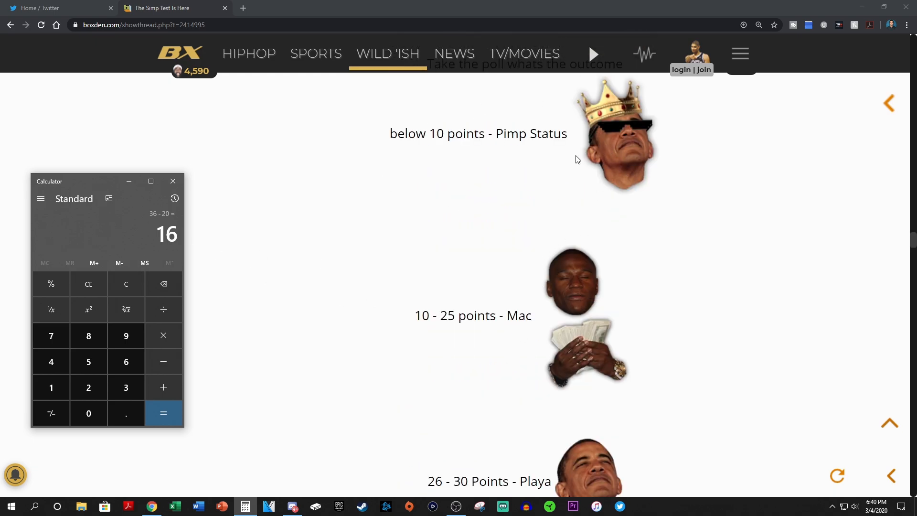
{"action": "mouse_move", "coordinate": [508, 127]}
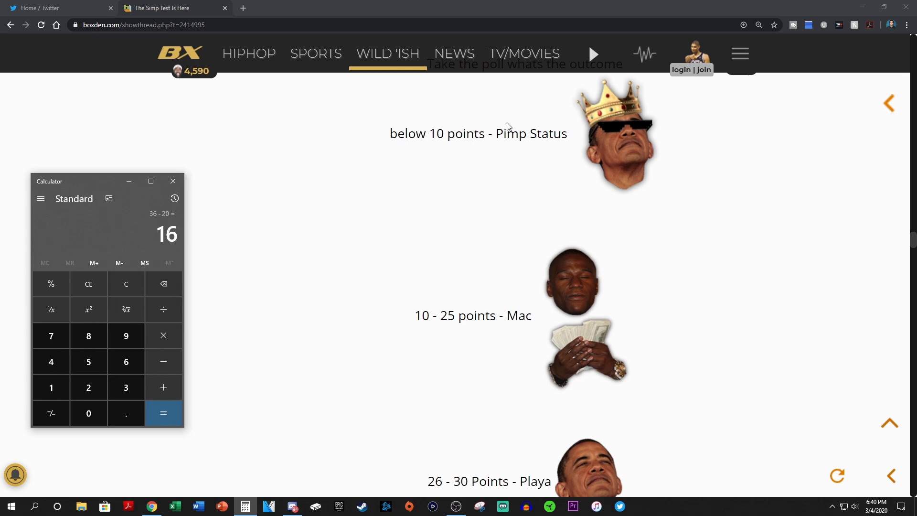
{"action": "mouse_move", "coordinate": [393, 242]}
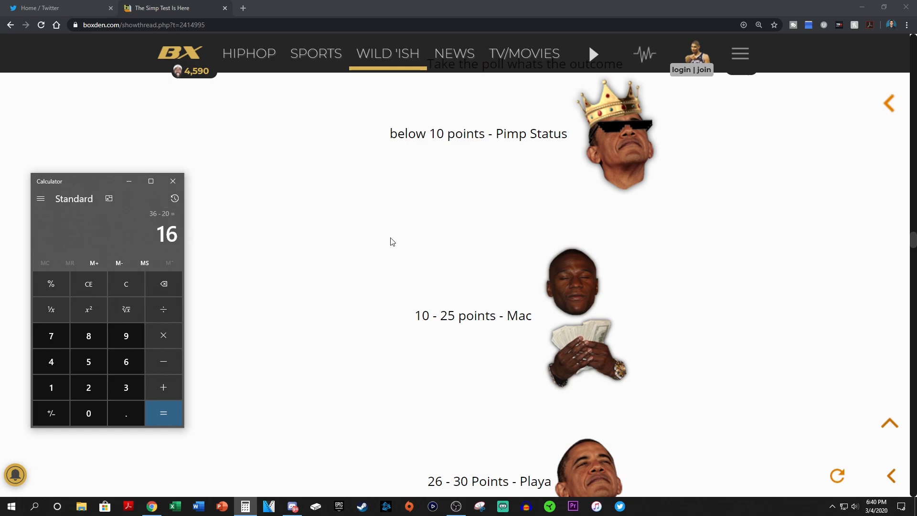
{"action": "mouse_move", "coordinate": [427, 206]}
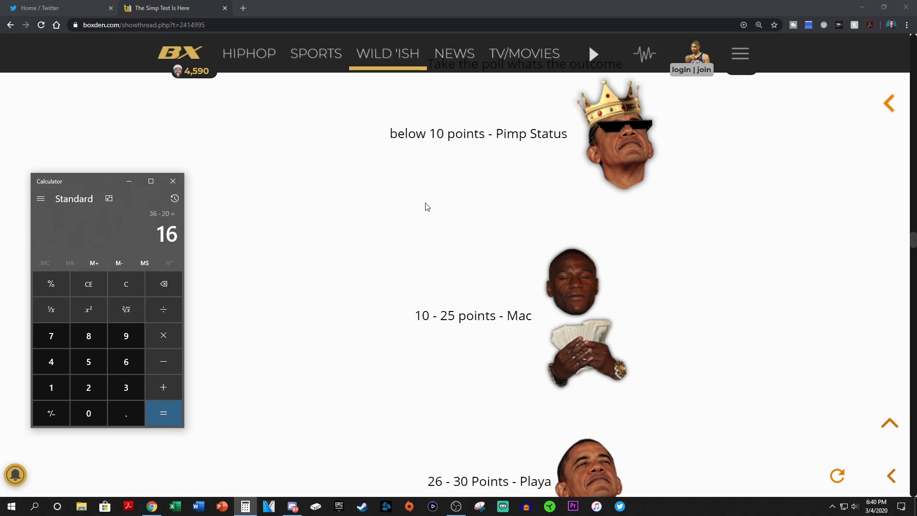
{"action": "mouse_move", "coordinate": [462, 205]}
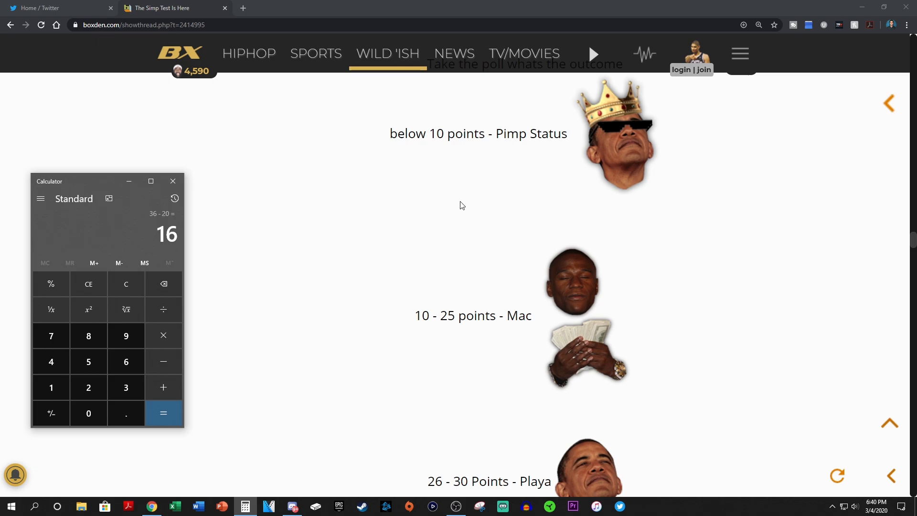
{"action": "mouse_move", "coordinate": [578, 150]}
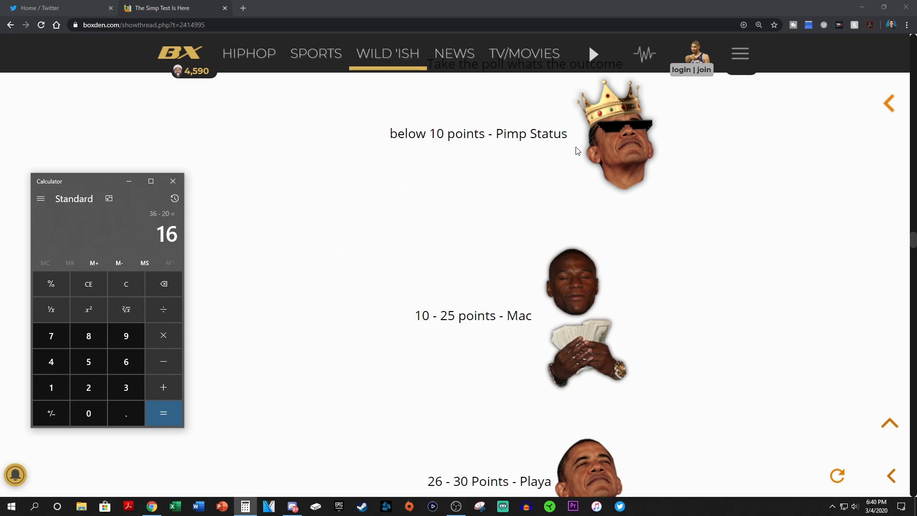
{"action": "mouse_move", "coordinate": [583, 180]}
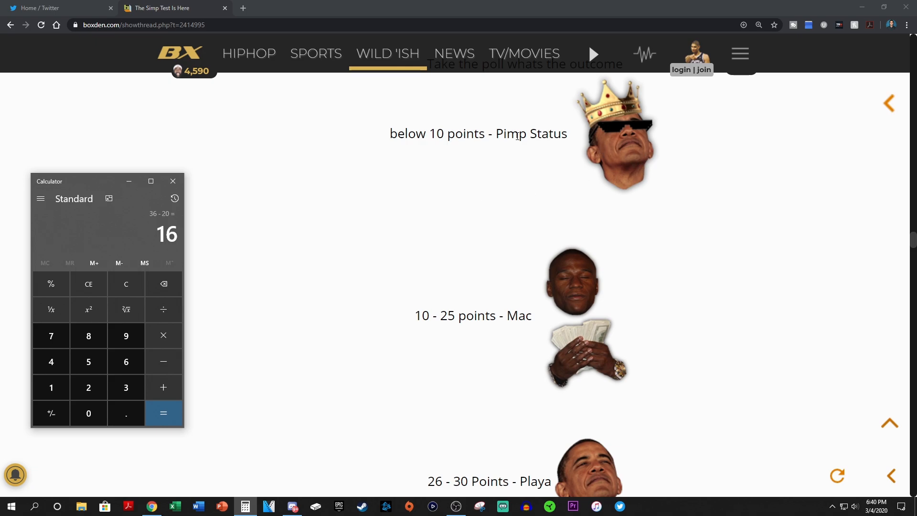
- Scroll through the score tiers from 41–50 points past 80 points, back to 61–79 points Call Me Beta
{"action": "scroll", "scroll_direction": "down", "scroll_amount": 3}
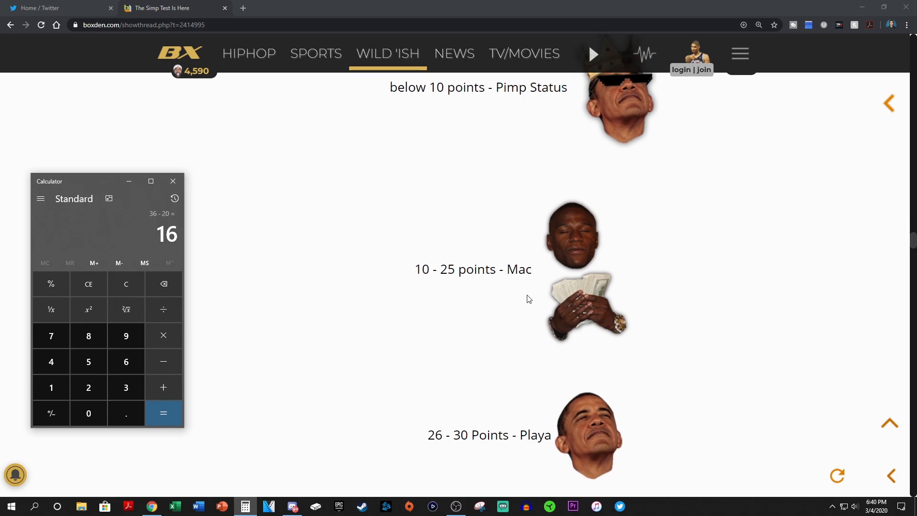
{"action": "scroll", "scroll_direction": "down", "scroll_amount": 3}
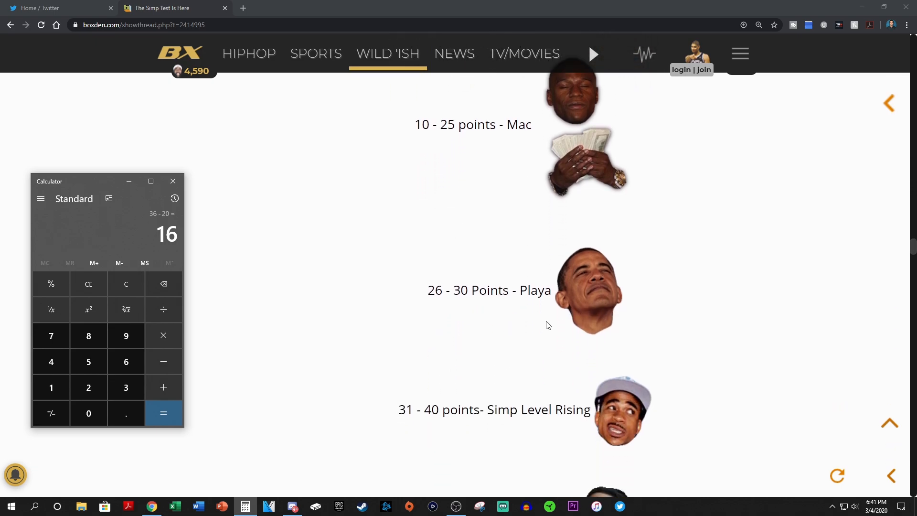
{"action": "scroll", "scroll_direction": "down", "scroll_amount": 3}
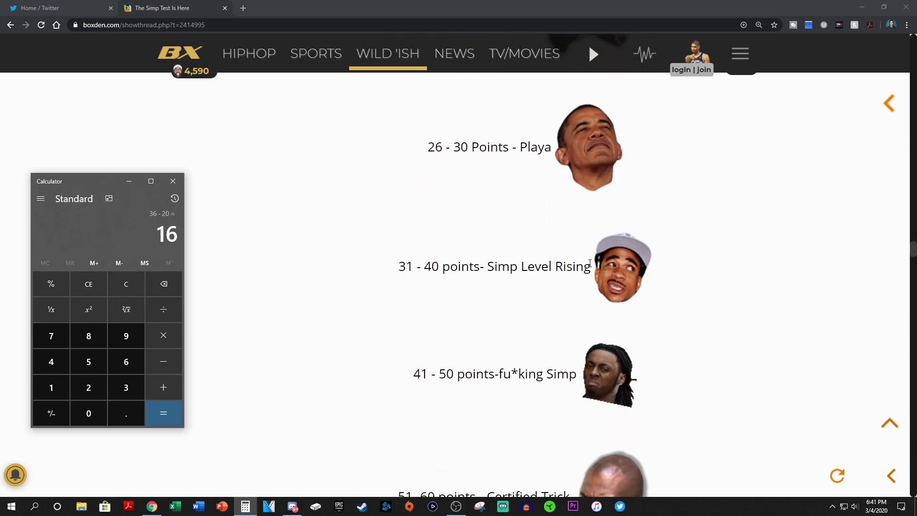
{"action": "scroll", "scroll_direction": "down", "scroll_amount": 3}
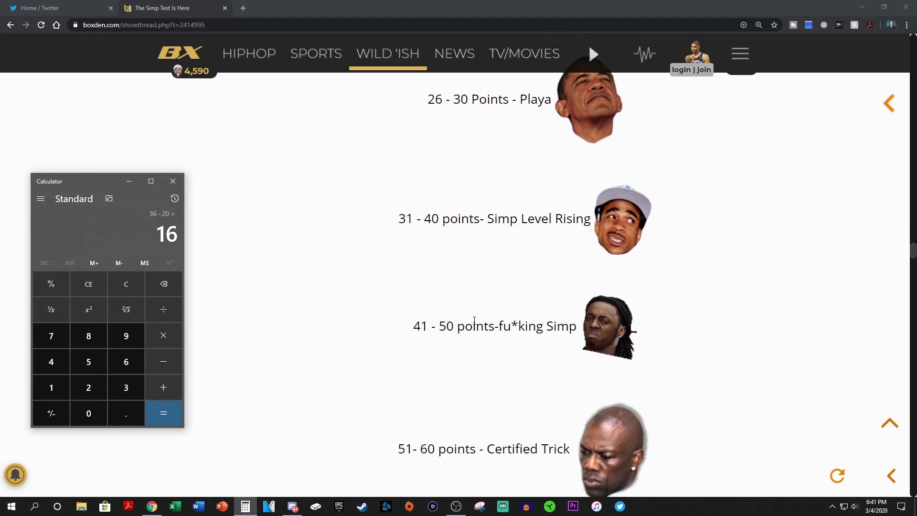
{"action": "scroll", "scroll_direction": "down", "scroll_amount": 3}
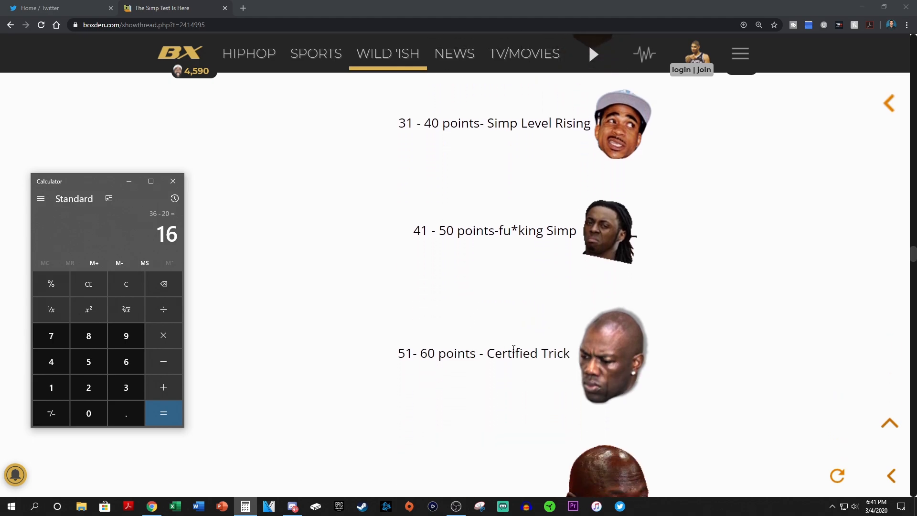
{"action": "scroll", "scroll_direction": "down", "scroll_amount": 3}
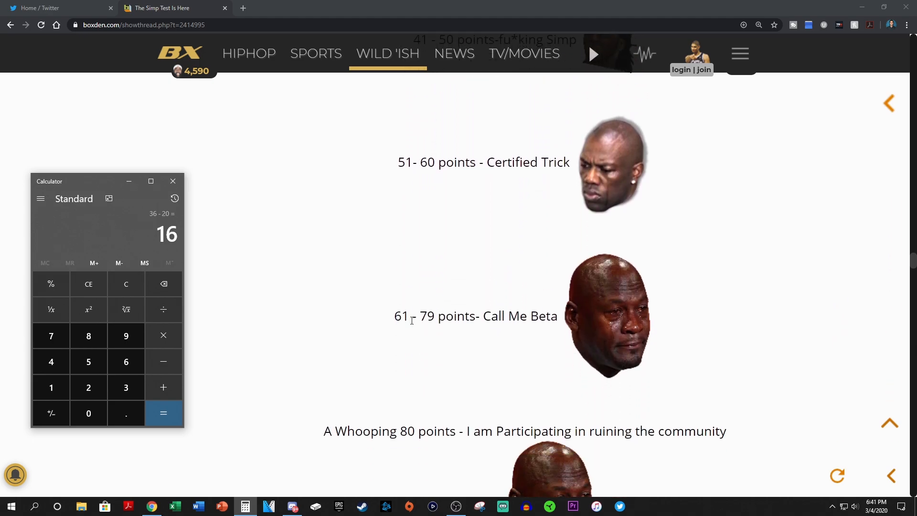
{"action": "scroll", "scroll_direction": "down", "scroll_amount": 3}
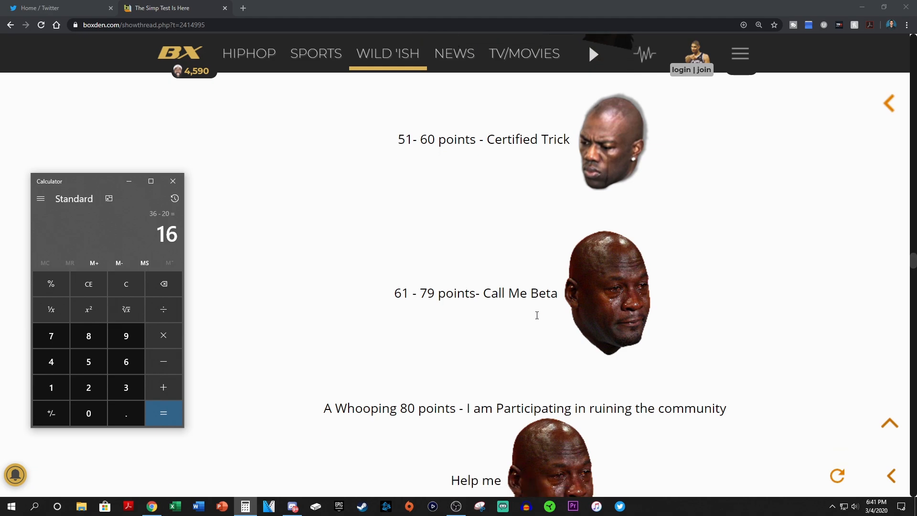
{"action": "scroll", "scroll_direction": "down", "scroll_amount": 3}
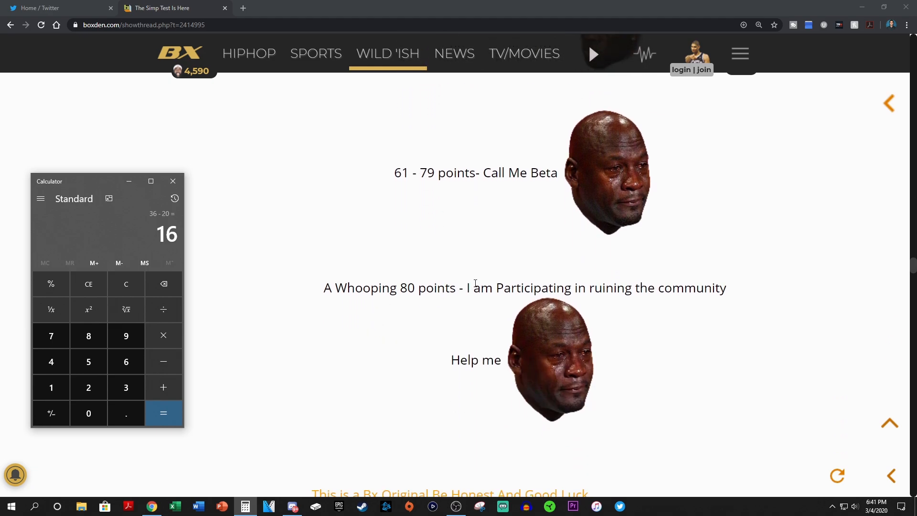
{"action": "mouse_move", "coordinate": [673, 292]}
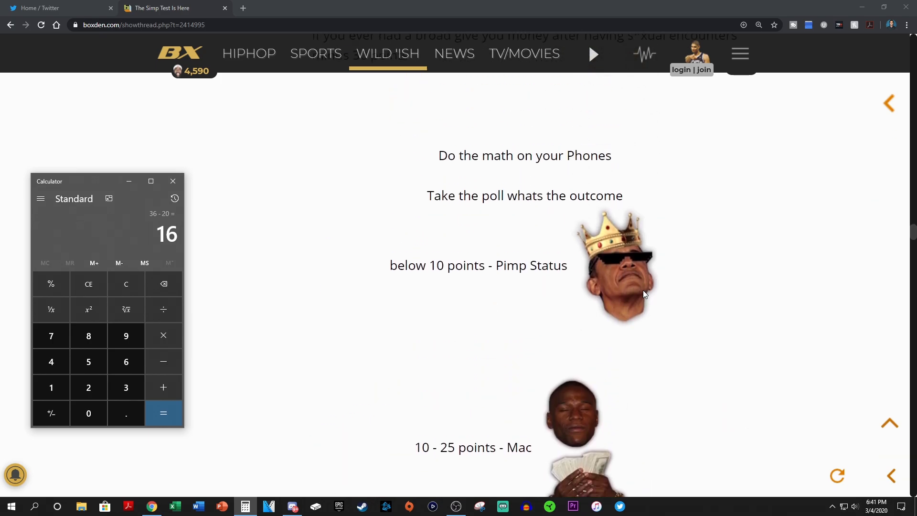
{"action": "scroll", "scroll_direction": "down", "scroll_amount": 3}
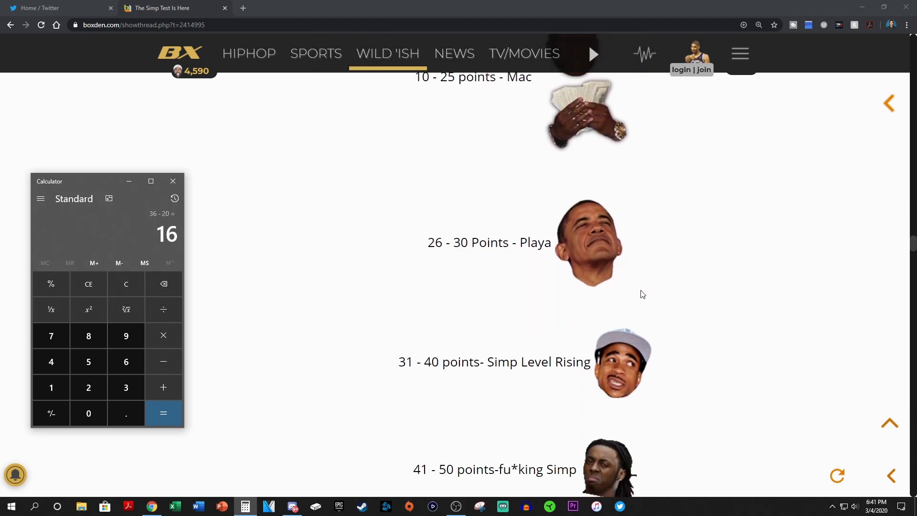
{"action": "scroll", "scroll_direction": "down", "scroll_amount": 3}
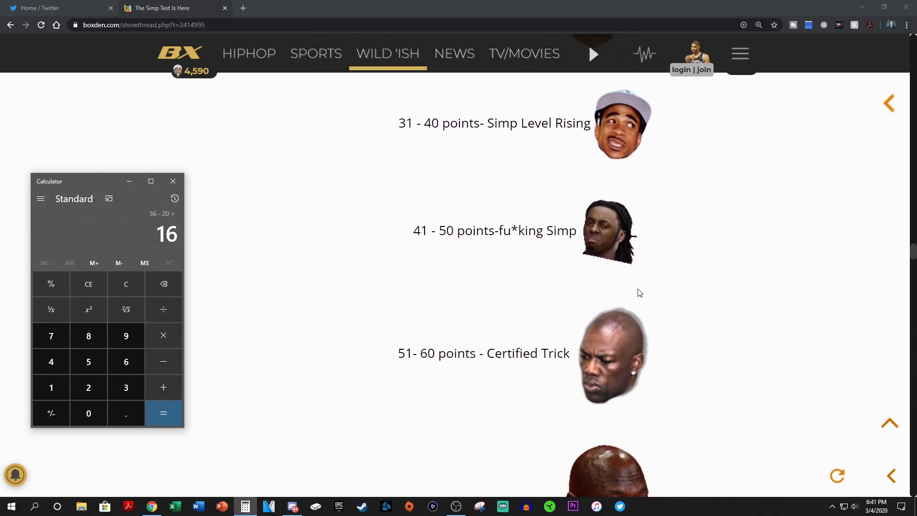
{"action": "scroll", "scroll_direction": "down", "scroll_amount": 3}
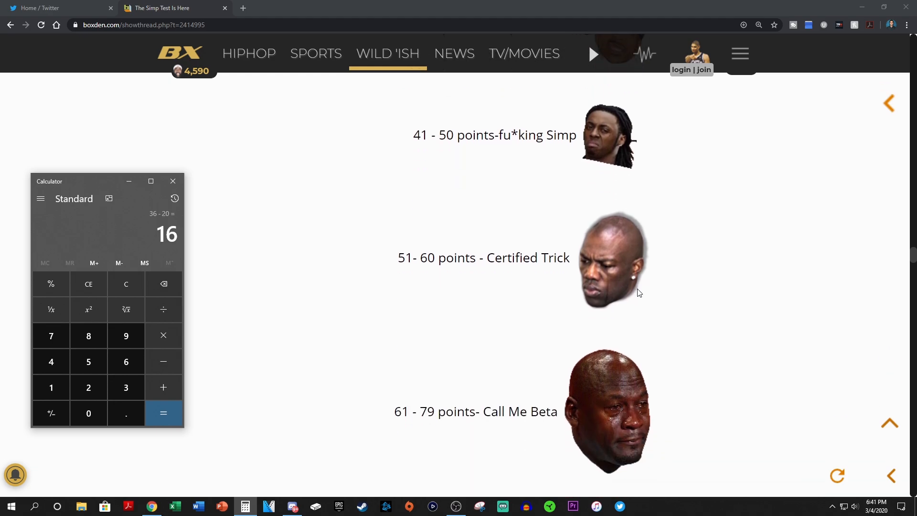